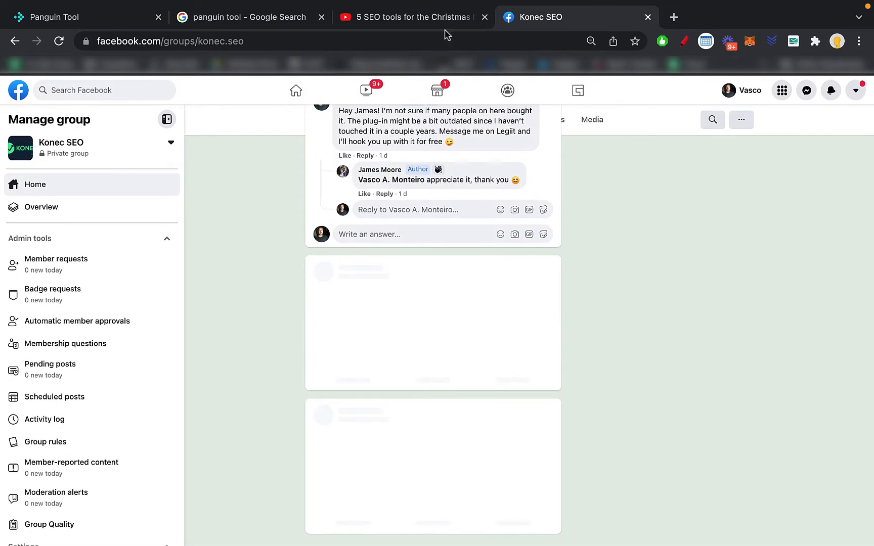
# Glance at the YouTube comments, then scroll the Konec SEO group down to the $59 Google Stack giveaway post
pyautogui.click(410, 16)
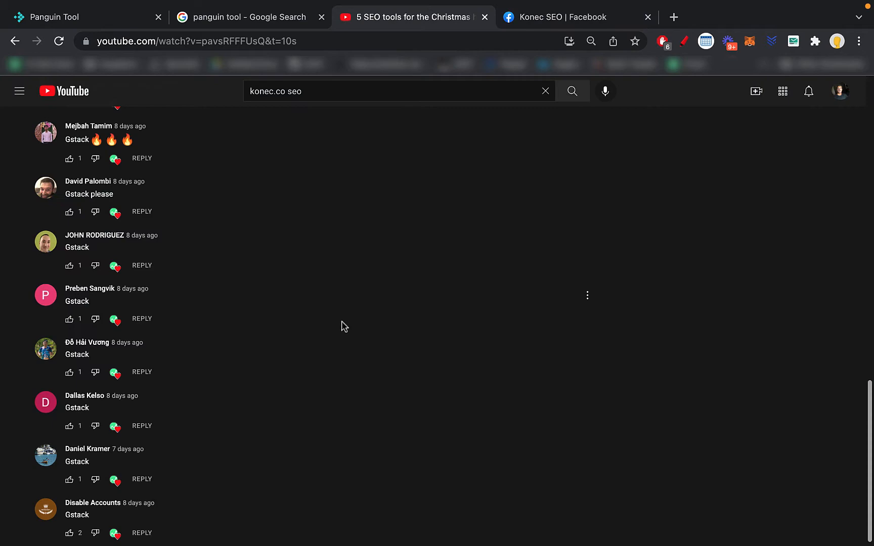
pyautogui.click(568, 16)
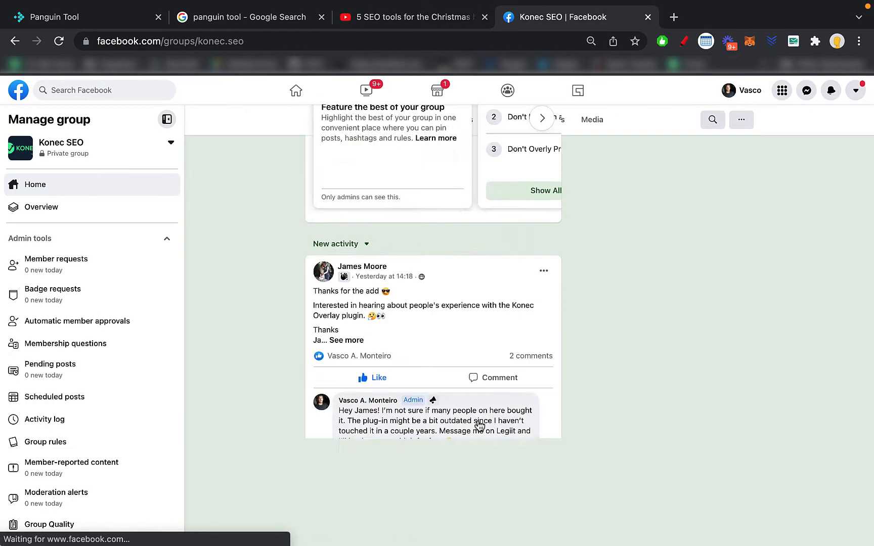
pyautogui.scroll(-3)
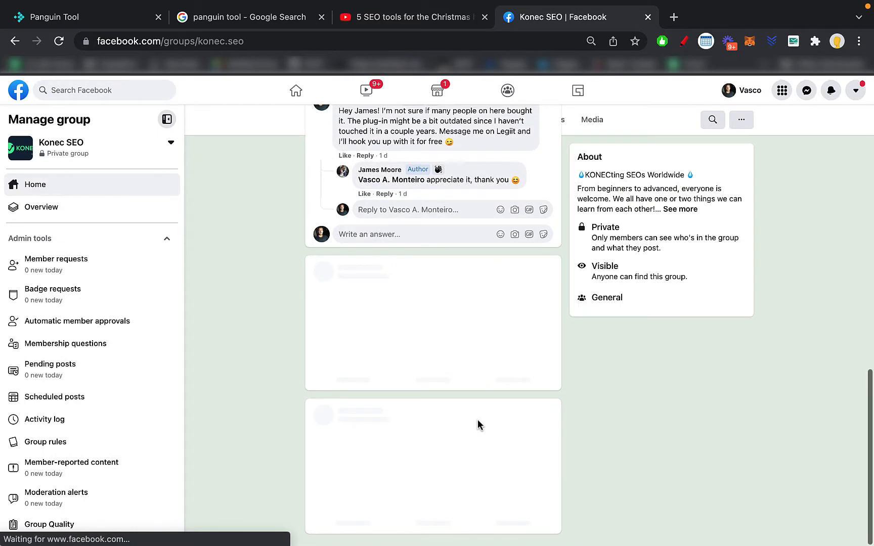
pyautogui.scroll(-3)
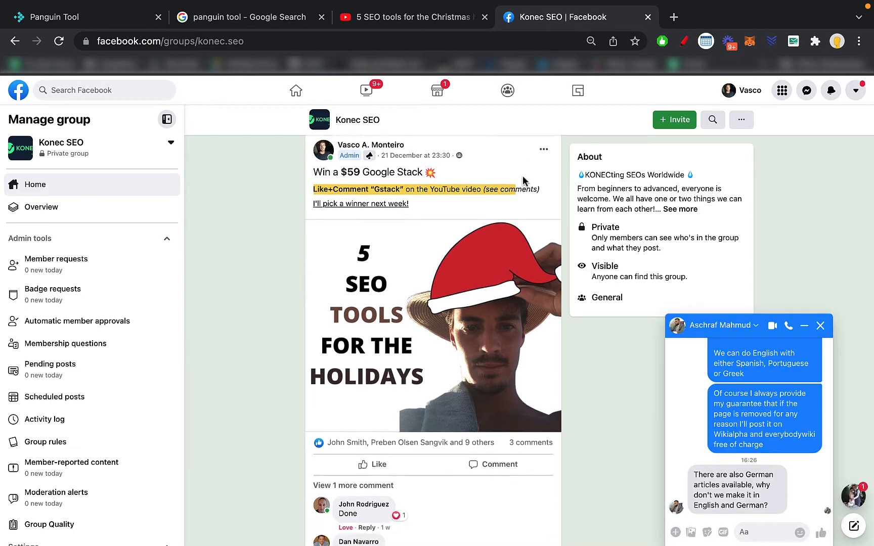
pyautogui.scroll(-3)
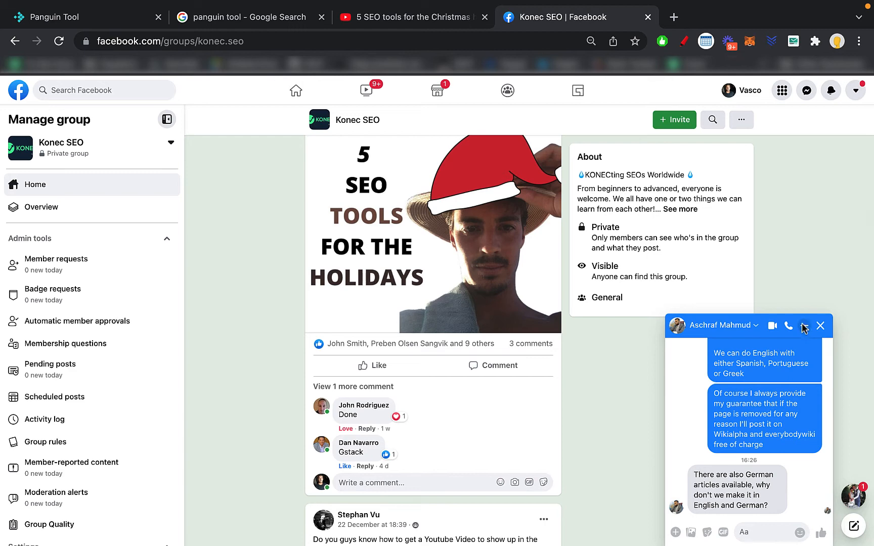
pyautogui.click(415, 17)
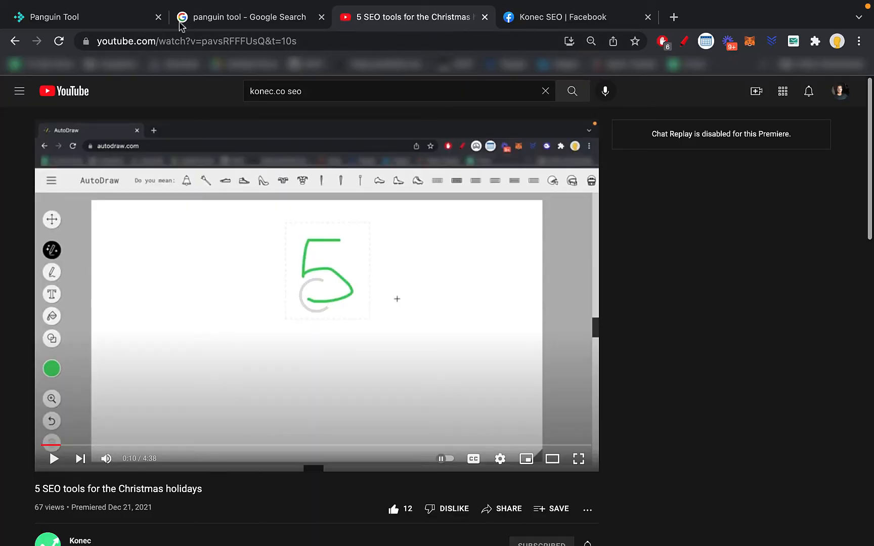
# Go to the Google results for 'panguin tool' and reach the barracuda.digital landing page
pyautogui.click(248, 16)
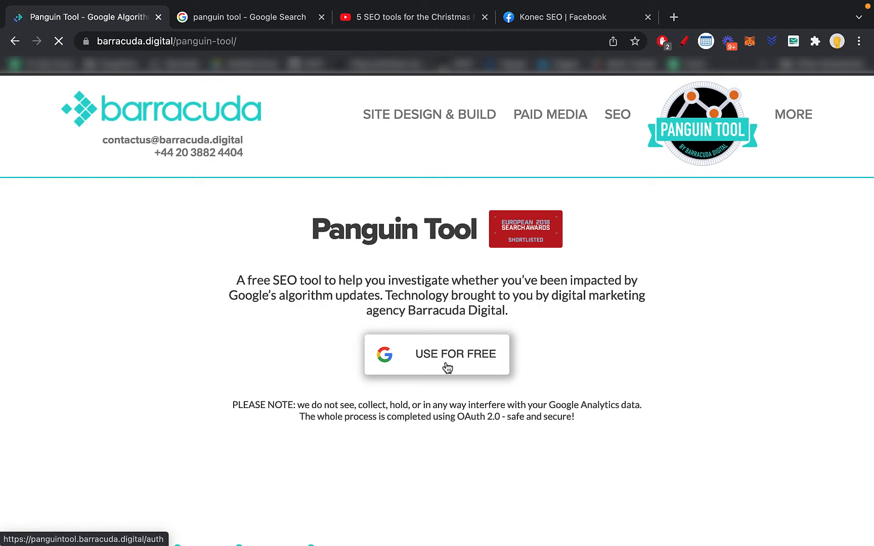
# Sign in to Panguin Tool for free with a Google account and load the All Web Site Data profile dashboard
pyautogui.click(447, 362)
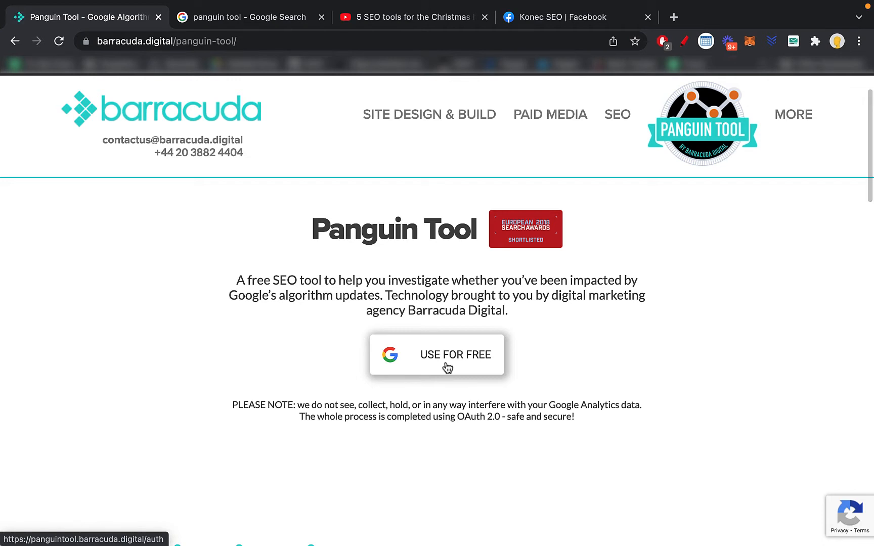
pyautogui.click(437, 355)
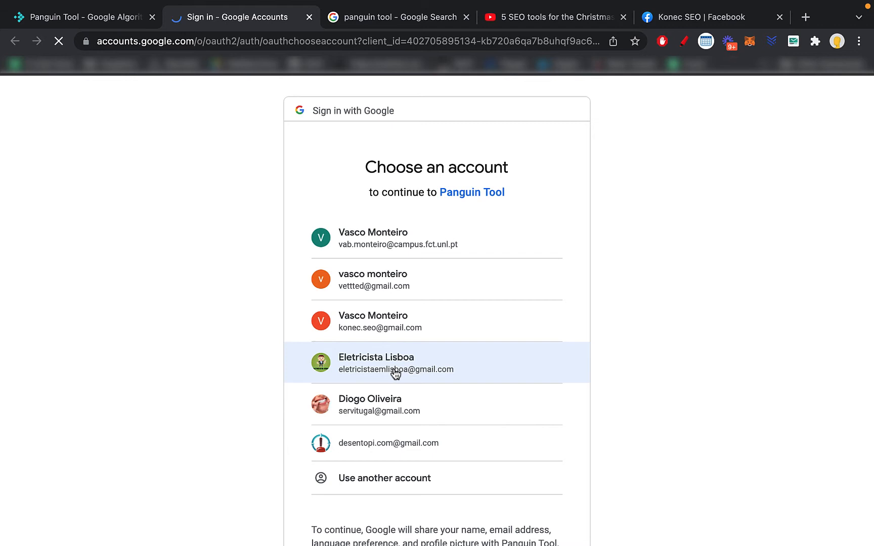
pyautogui.click(396, 363)
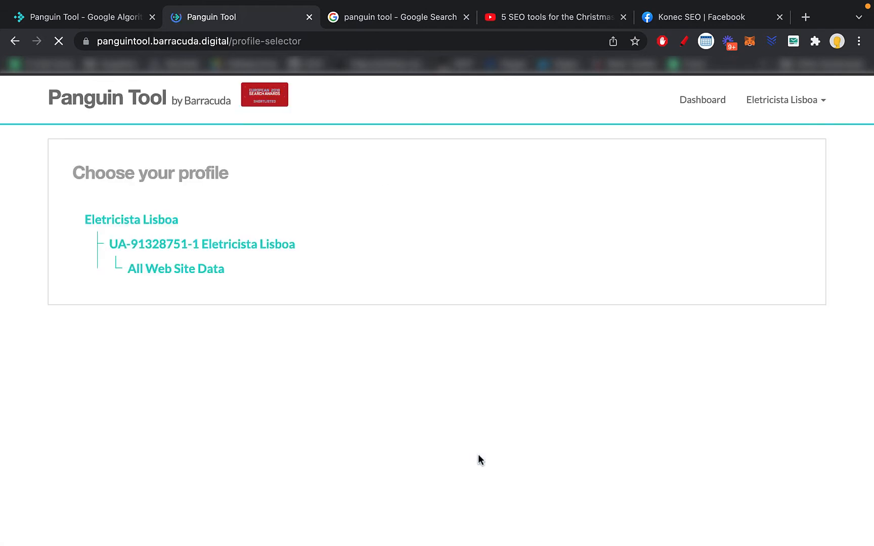
pyautogui.click(131, 219)
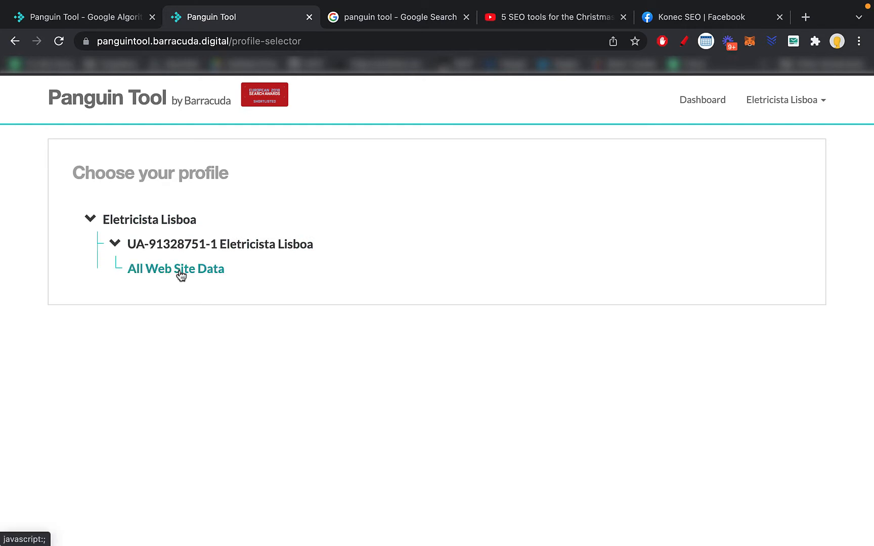
pyautogui.click(176, 269)
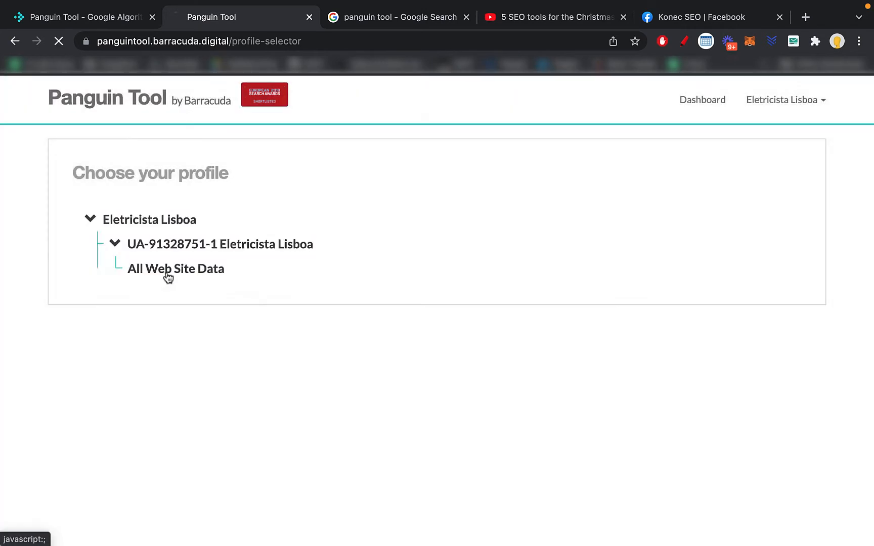
pyautogui.click(176, 269)
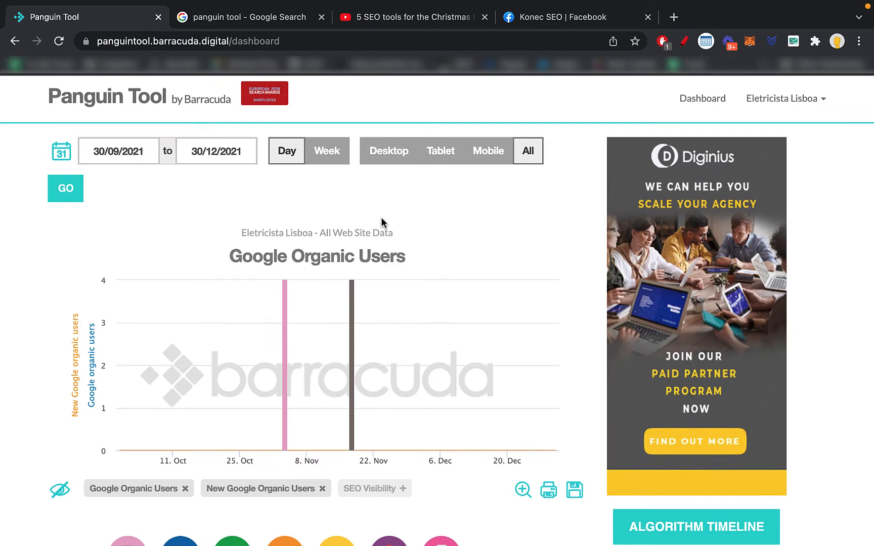
pyautogui.moveTo(330, 46)
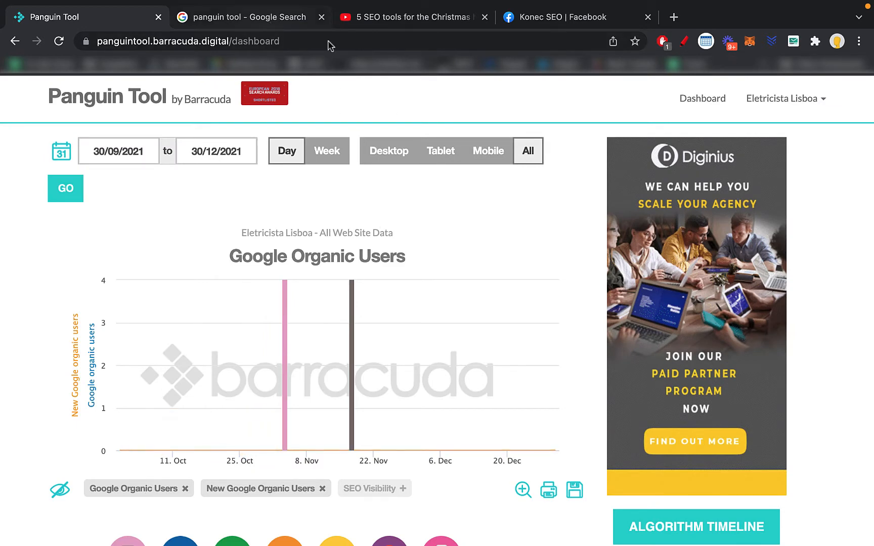
# Set the chart's start date to 11/07/2019 and apply the new range to the Google Organic Users chart
pyautogui.click(253, 17)
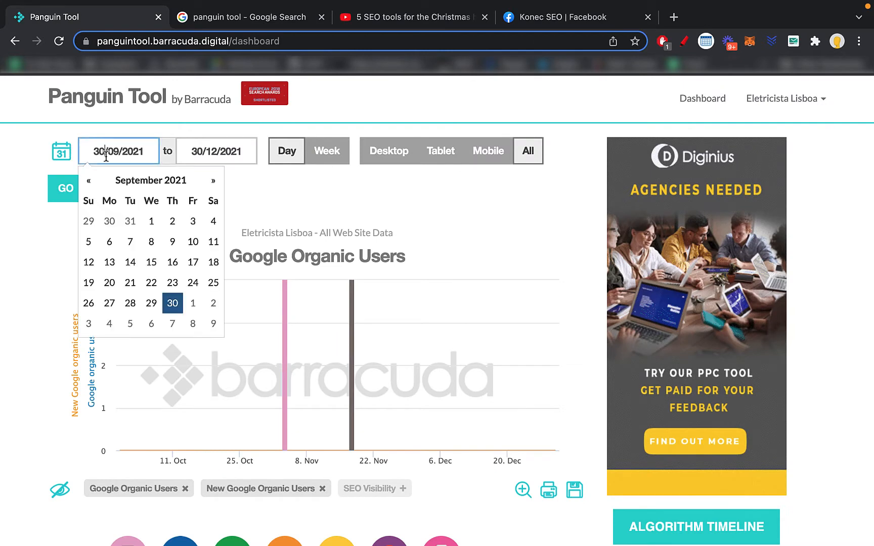
pyautogui.click(150, 180)
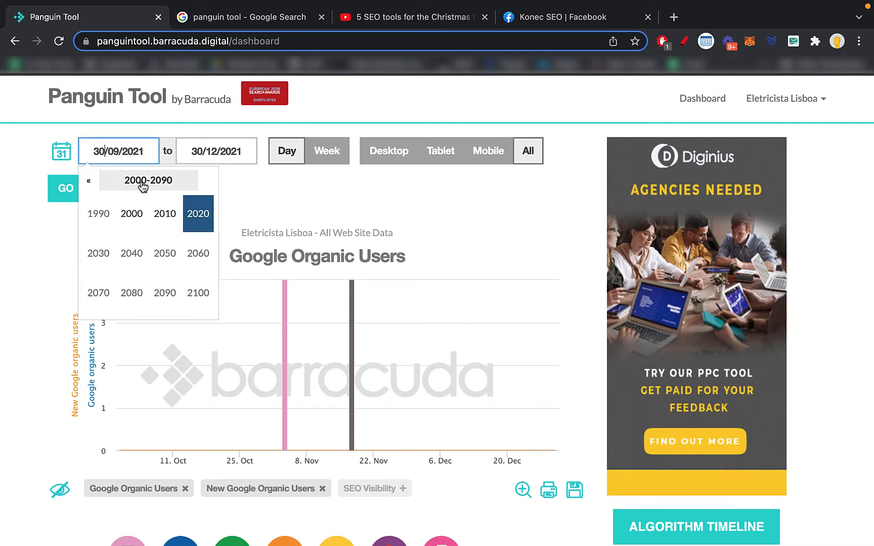
pyautogui.click(147, 180)
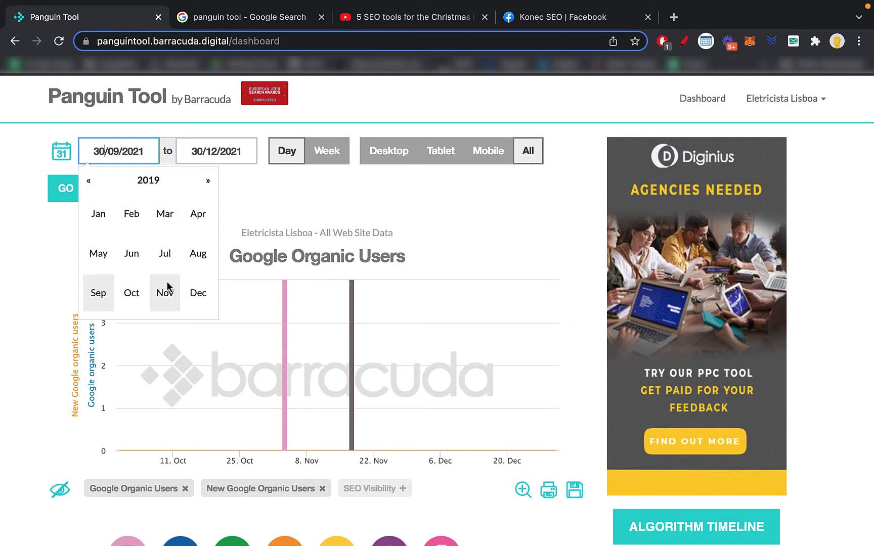
pyautogui.click(64, 189)
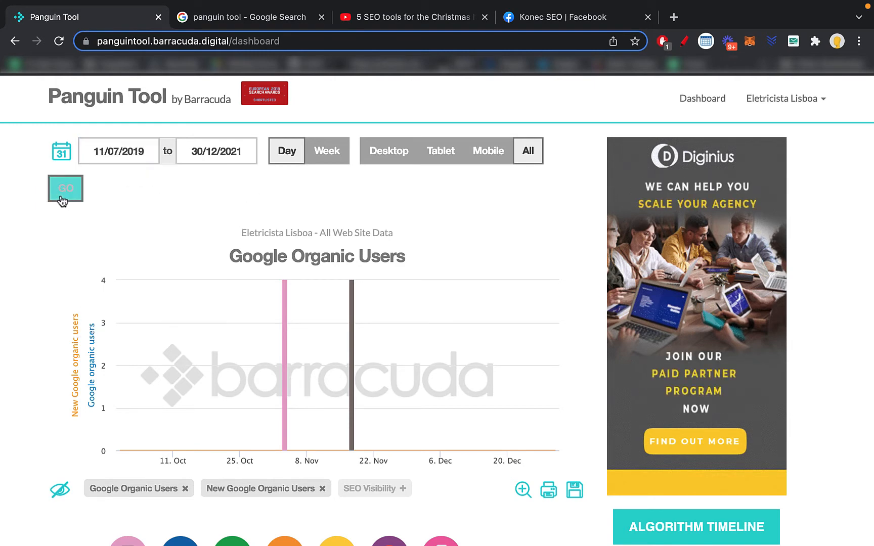
pyautogui.click(65, 188)
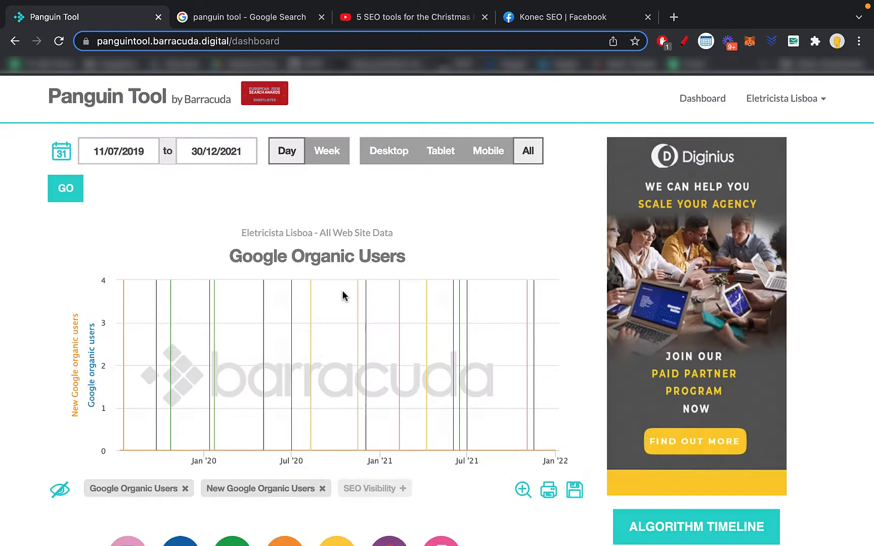
pyautogui.scroll(-3)
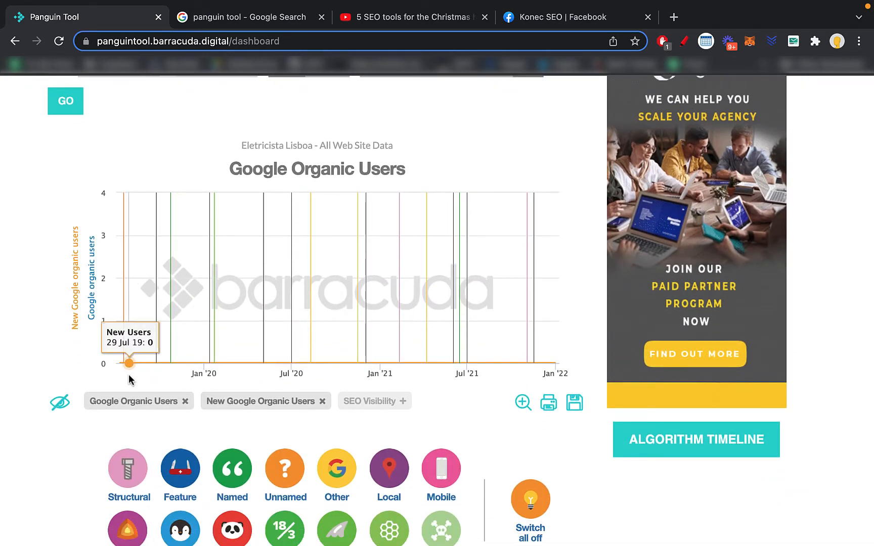
pyautogui.moveTo(376, 274)
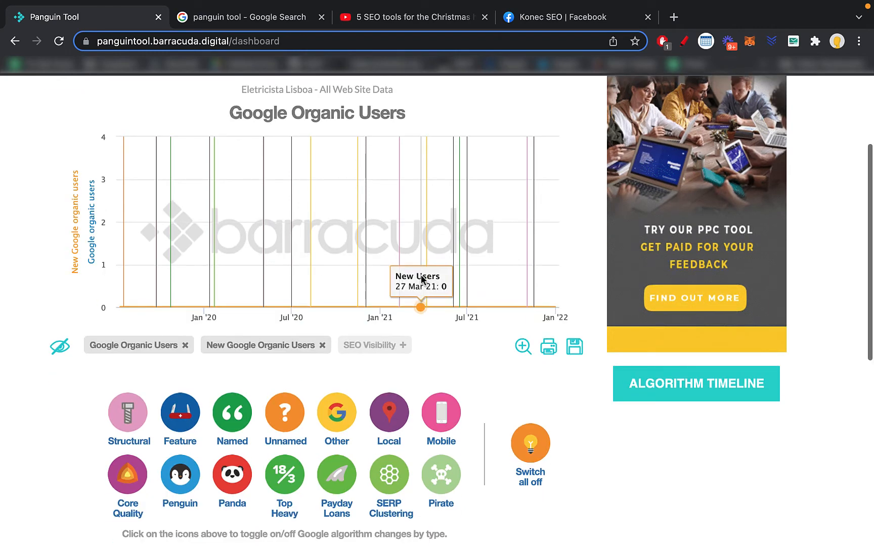
# Hide all algorithm update lines from the chart and adjust the start month of the date range
pyautogui.click(530, 443)
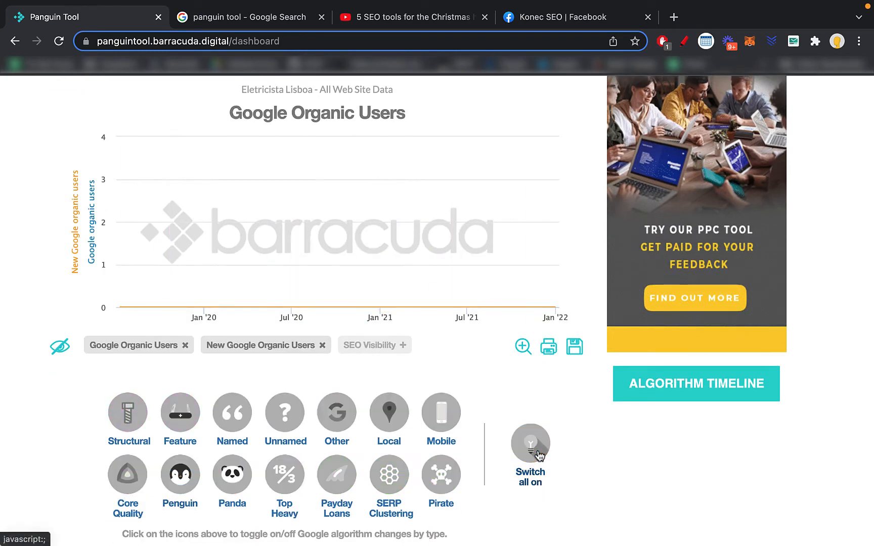
pyautogui.click(231, 474)
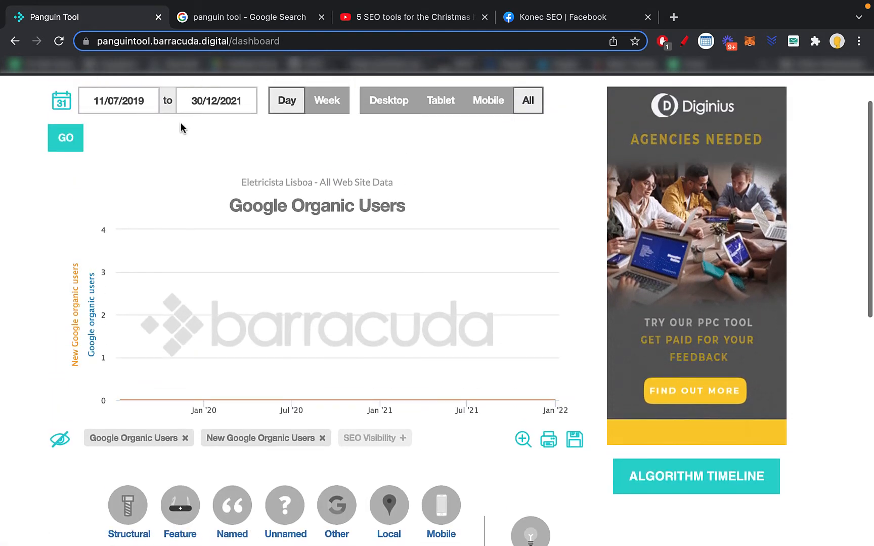
pyautogui.click(118, 100)
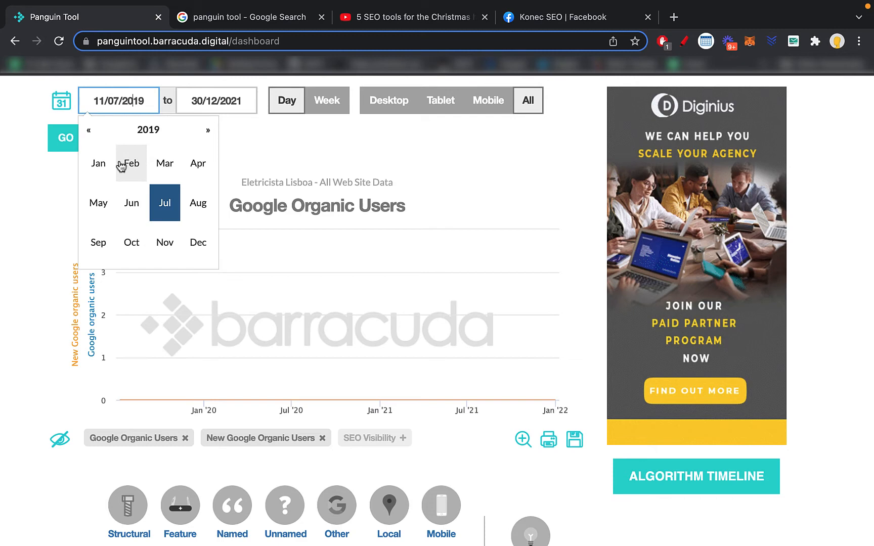
pyautogui.click(149, 130)
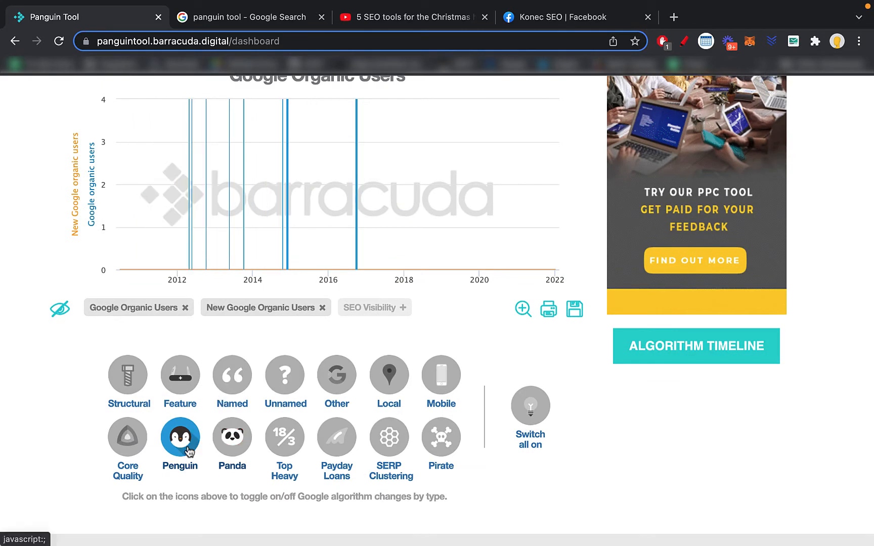
# Show Panda update lines, then switch on every algorithm update type, and go to the Google image results
pyautogui.click(232, 436)
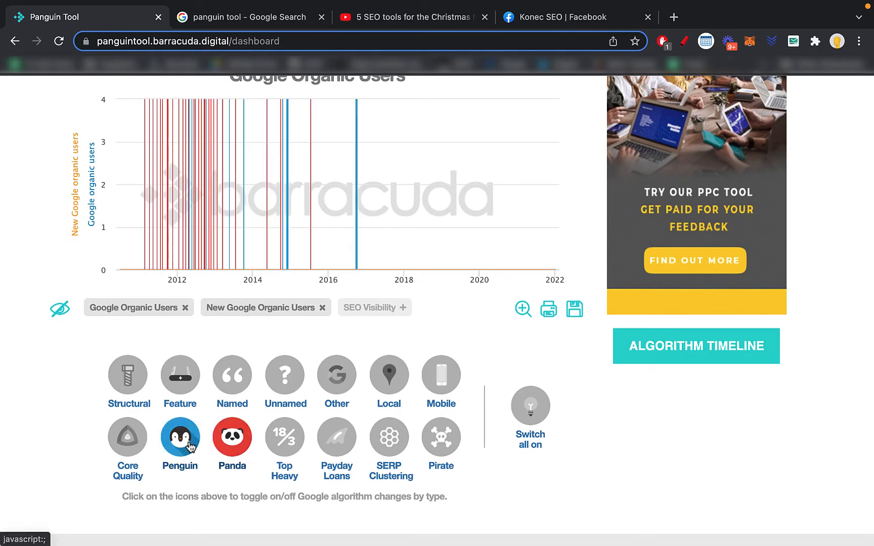
pyautogui.click(530, 406)
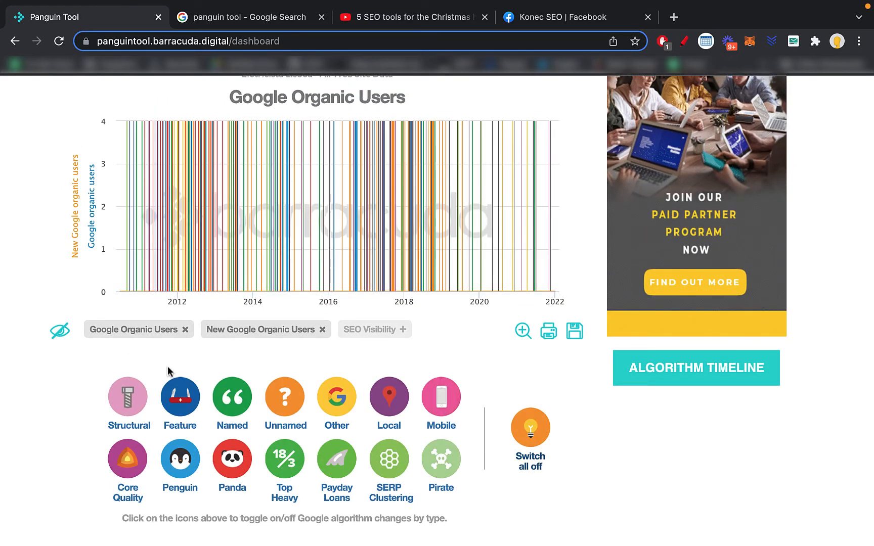
pyautogui.moveTo(298, 294)
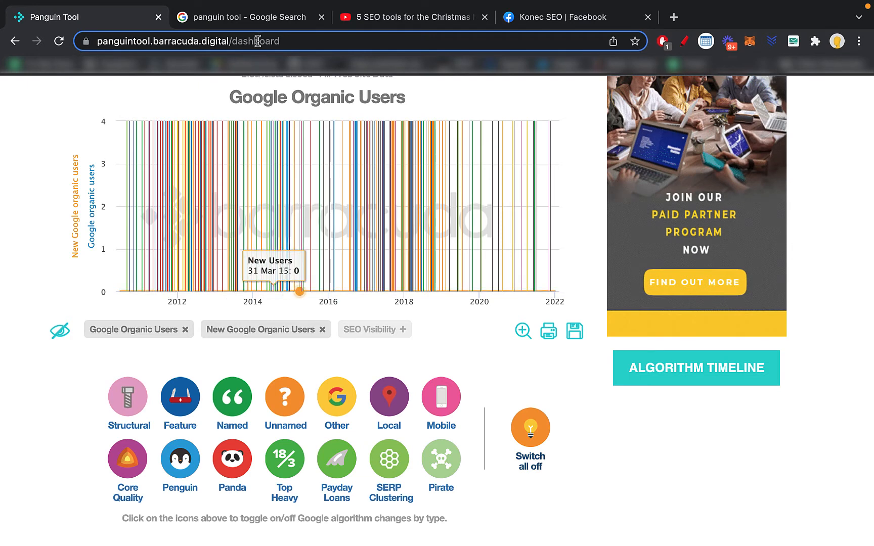
pyautogui.click(253, 17)
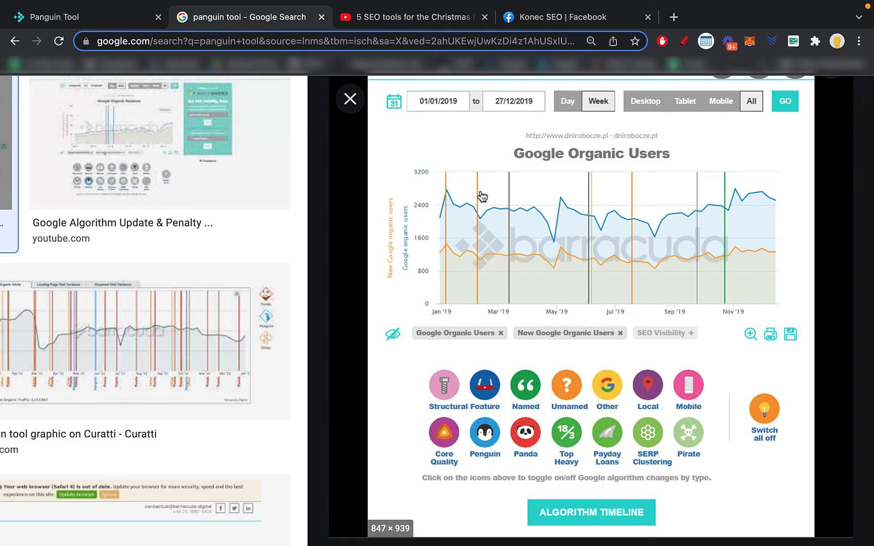
pyautogui.moveTo(615, 183)
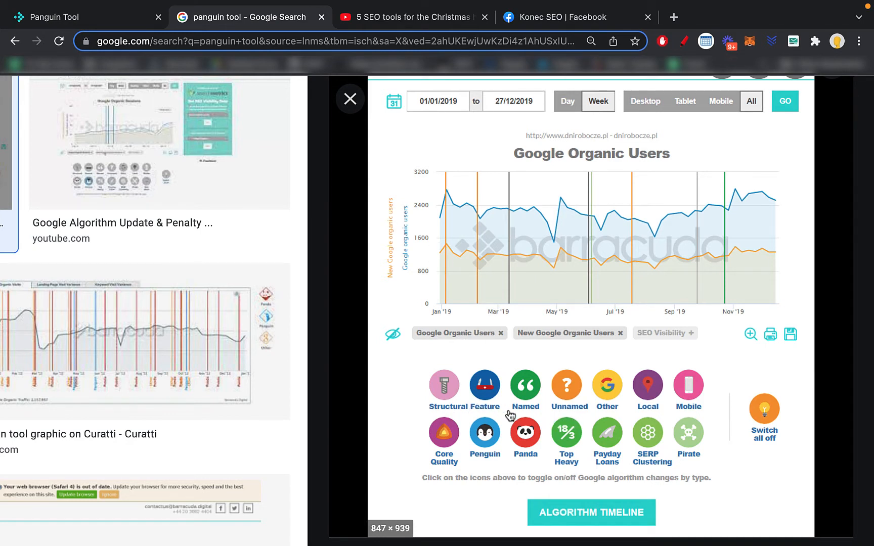
pyautogui.moveTo(653, 302)
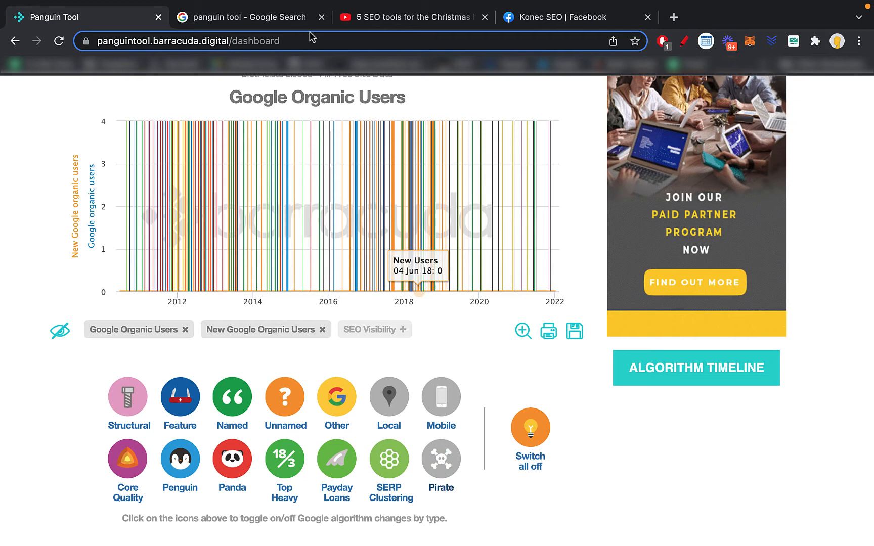
# Return to the enlarged example Panguin dashboard image in Google image search
pyautogui.click(246, 16)
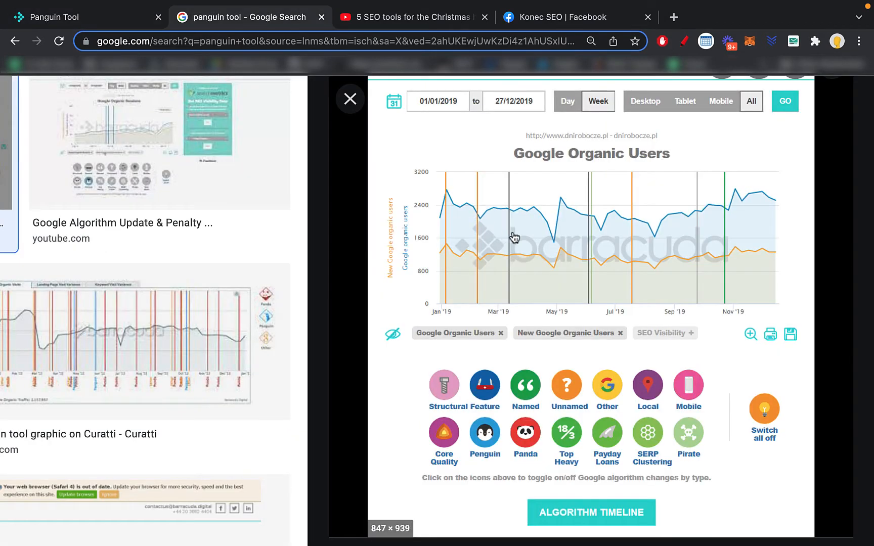
pyautogui.moveTo(601, 288)
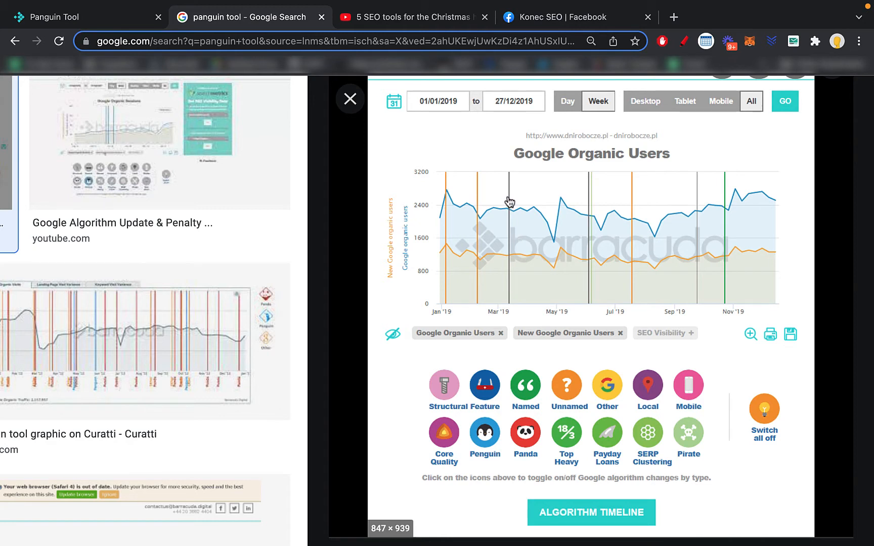
pyautogui.moveTo(513, 218)
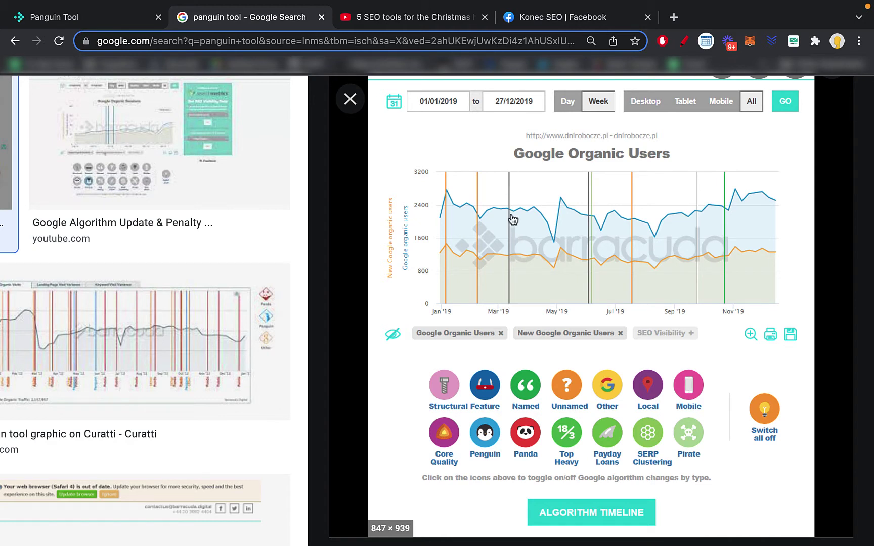
pyautogui.moveTo(535, 221)
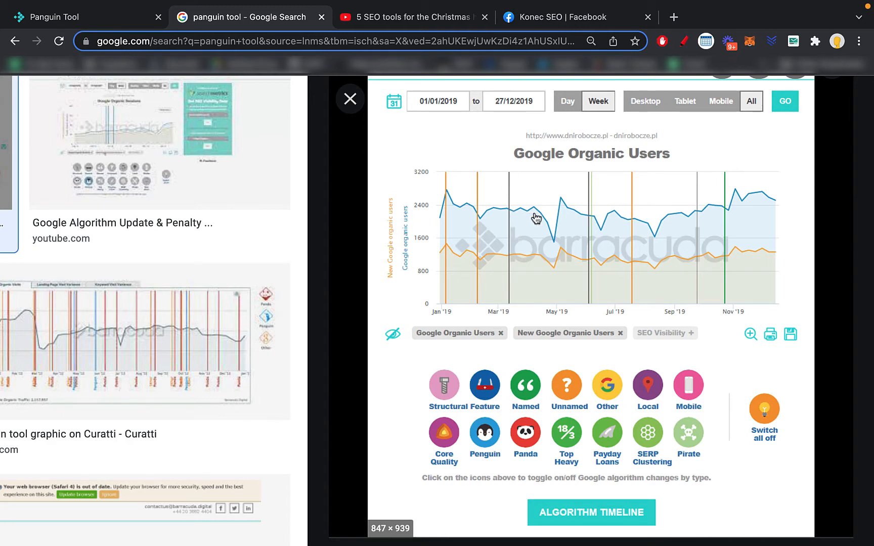
pyautogui.moveTo(554, 244)
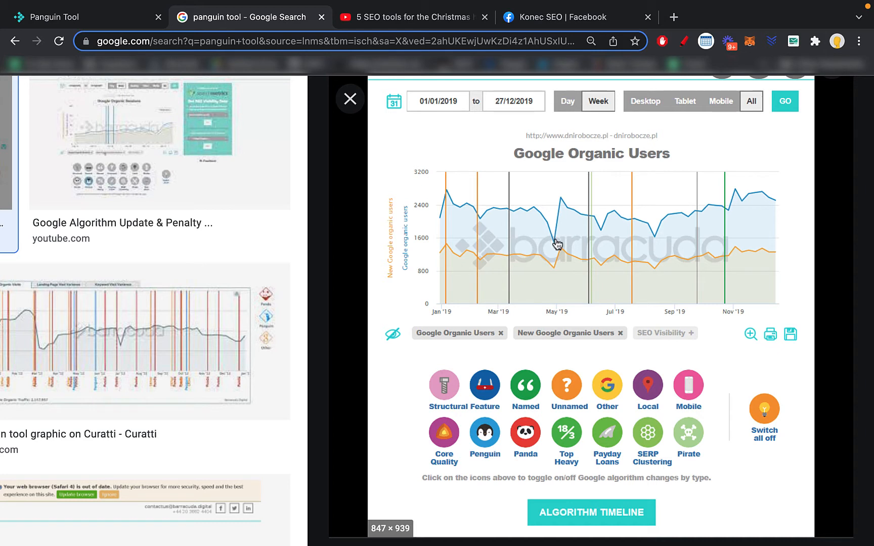
pyautogui.moveTo(539, 228)
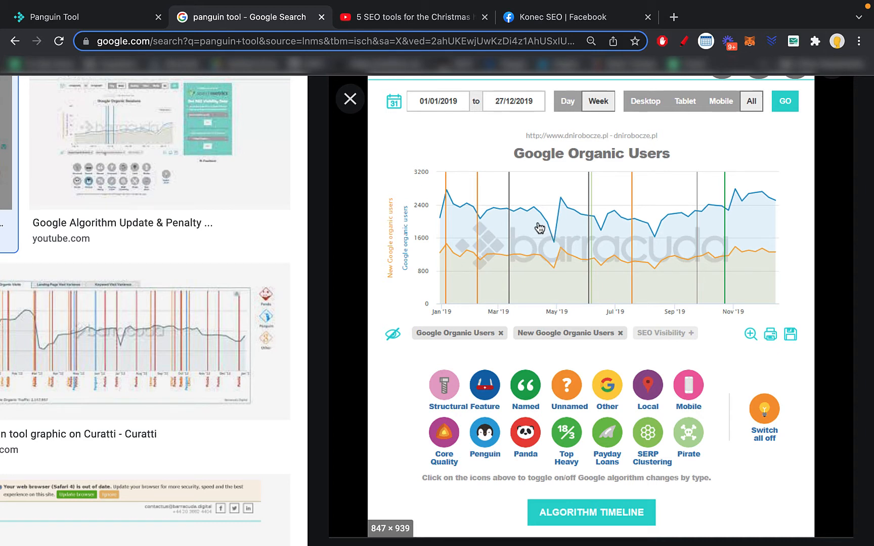
pyautogui.moveTo(514, 226)
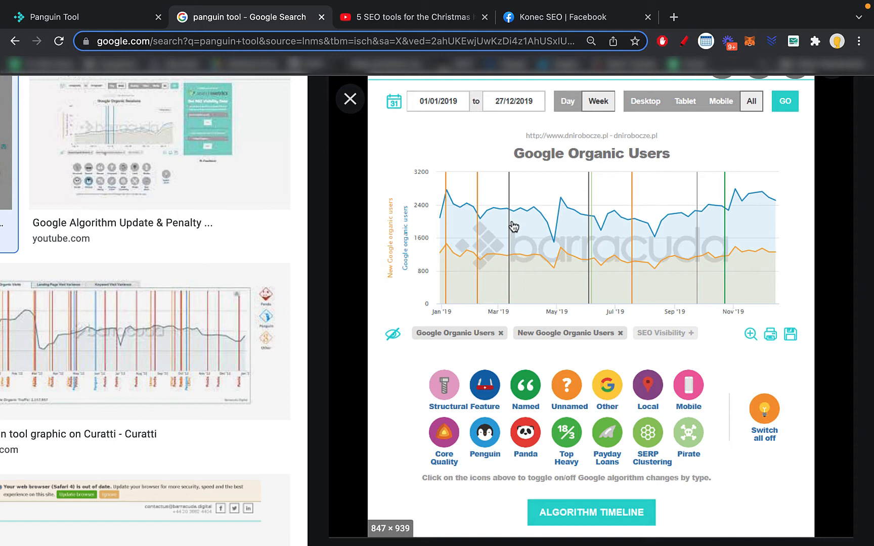
pyautogui.moveTo(528, 227)
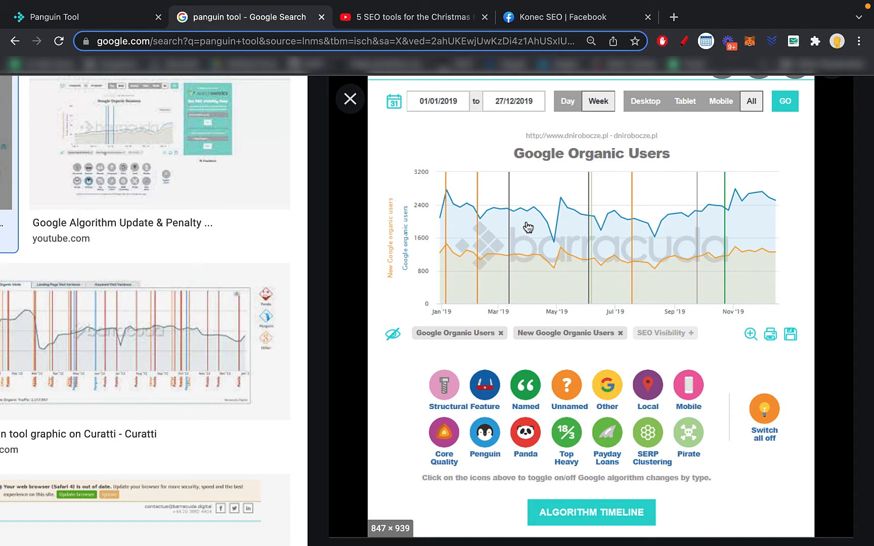
pyautogui.moveTo(651, 232)
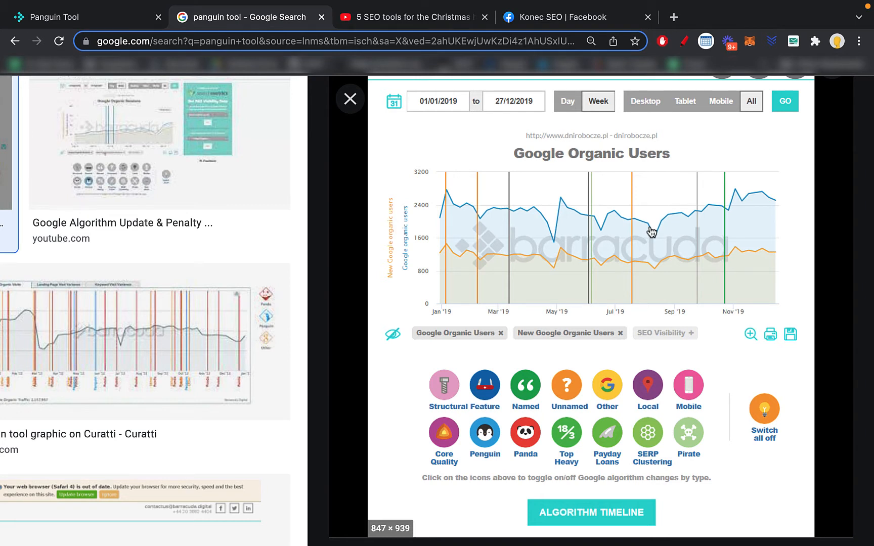
pyautogui.moveTo(653, 231)
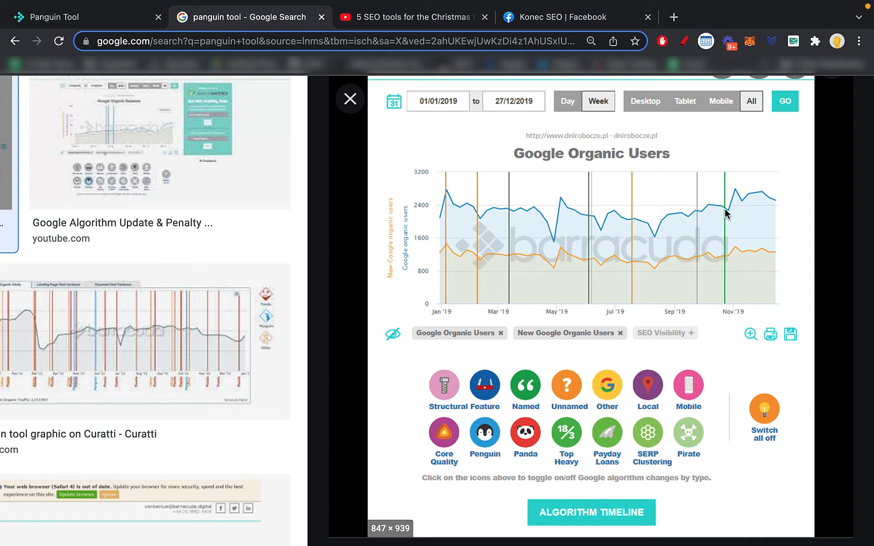
pyautogui.moveTo(722, 227)
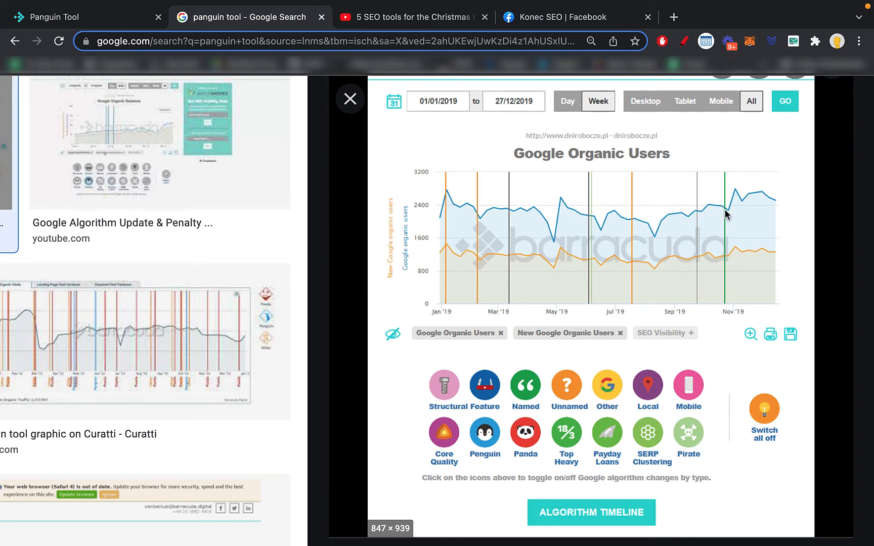
pyautogui.moveTo(773, 190)
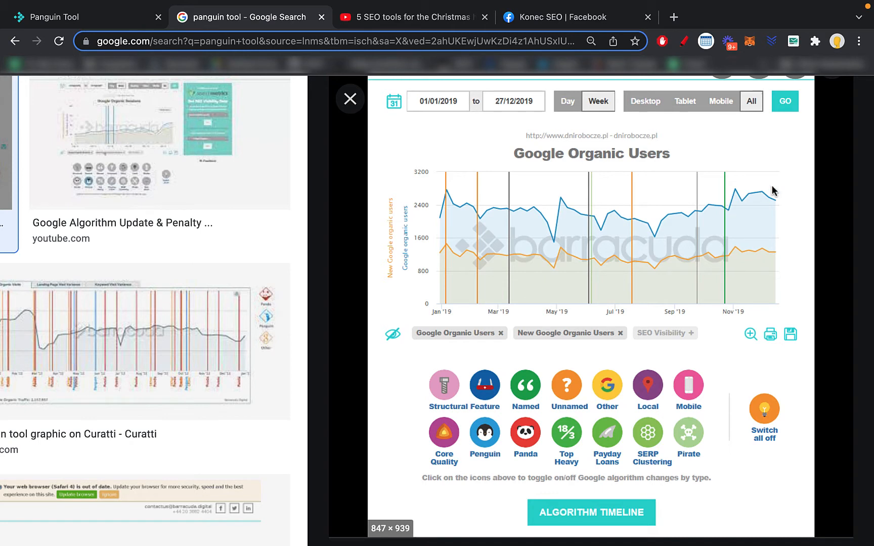
pyautogui.moveTo(738, 211)
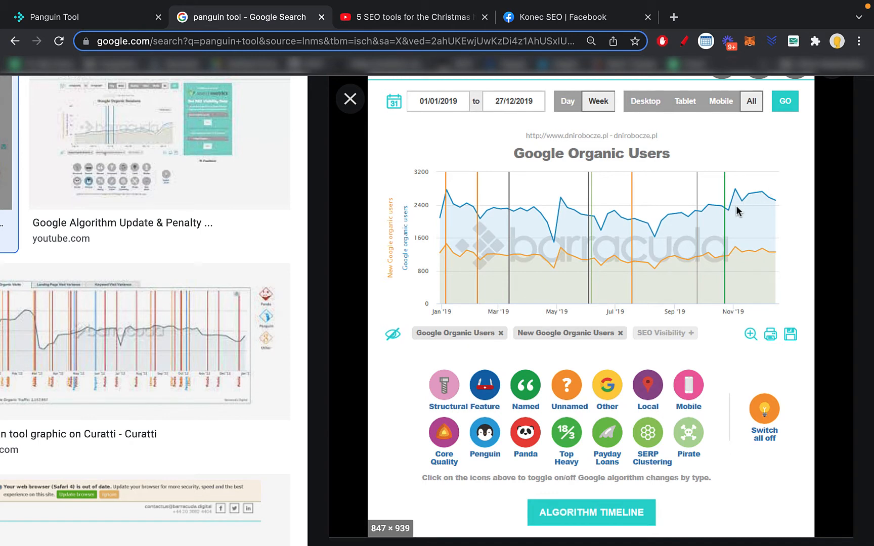
pyautogui.moveTo(722, 210)
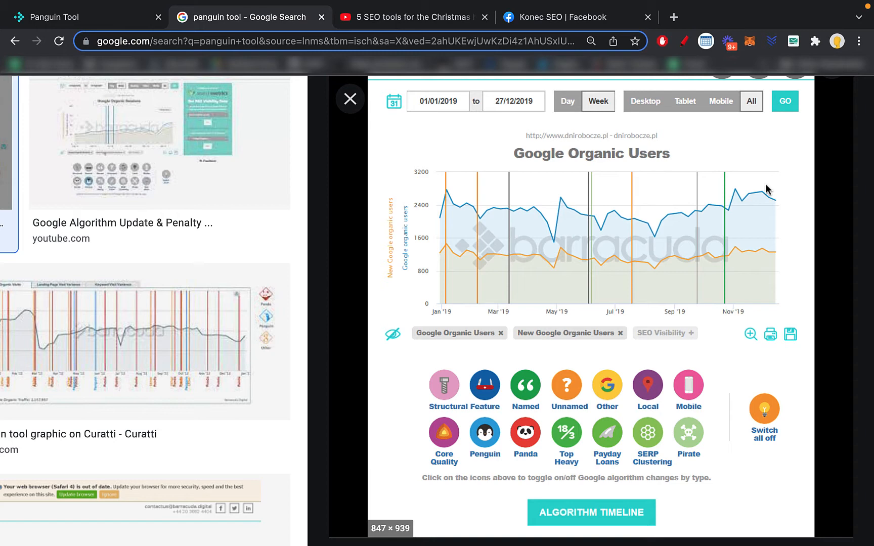
pyautogui.moveTo(764, 240)
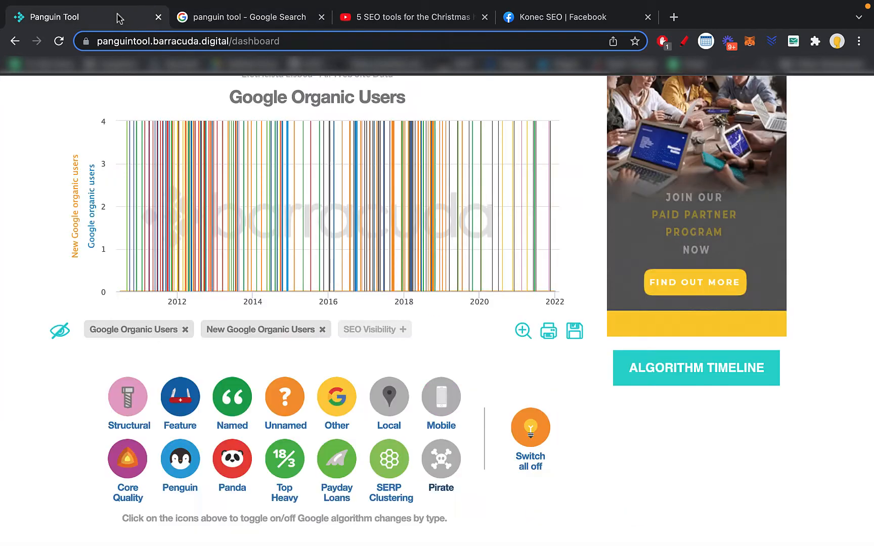
pyautogui.moveTo(384, 231)
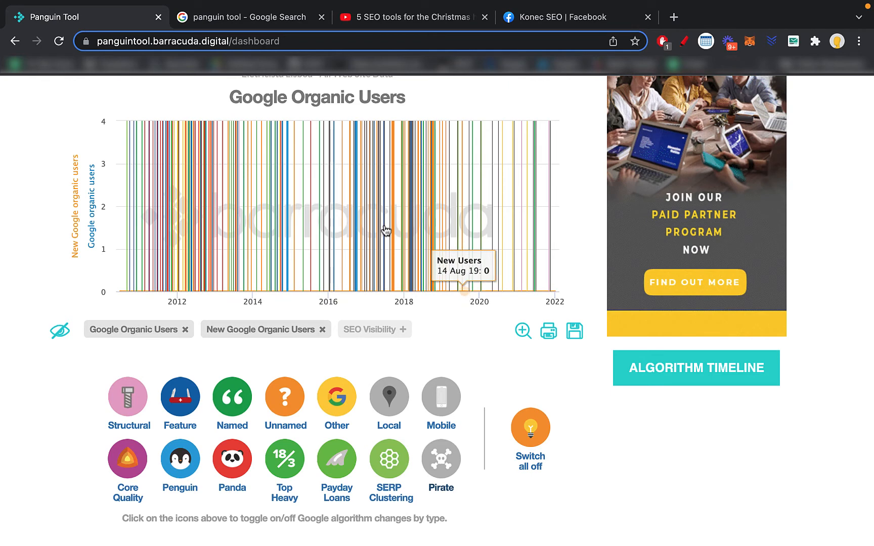
pyautogui.moveTo(309, 233)
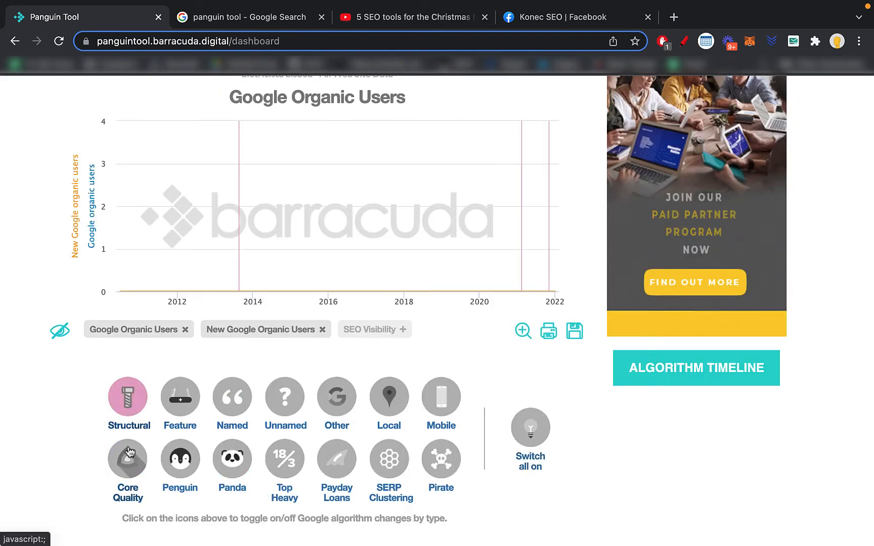
# View the details of the 2013 Hummingbird update and close the popup
pyautogui.click(128, 458)
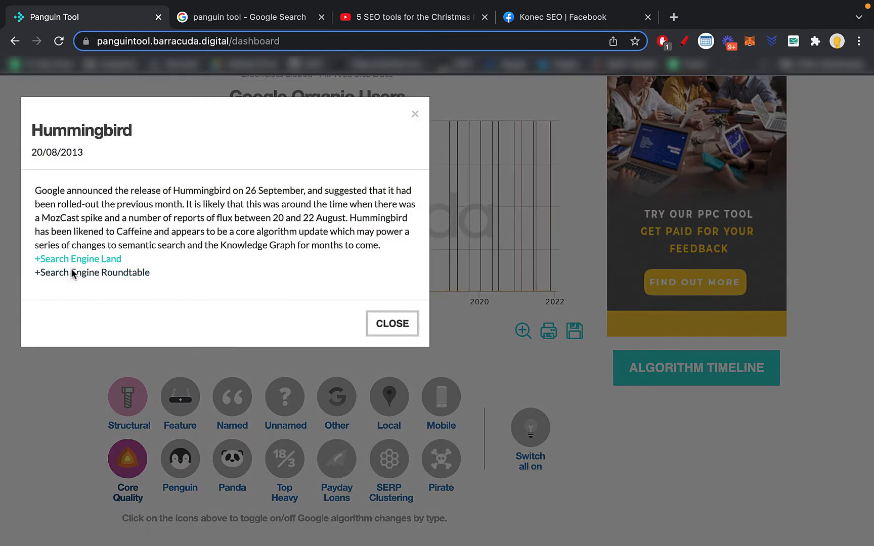
pyautogui.click(91, 272)
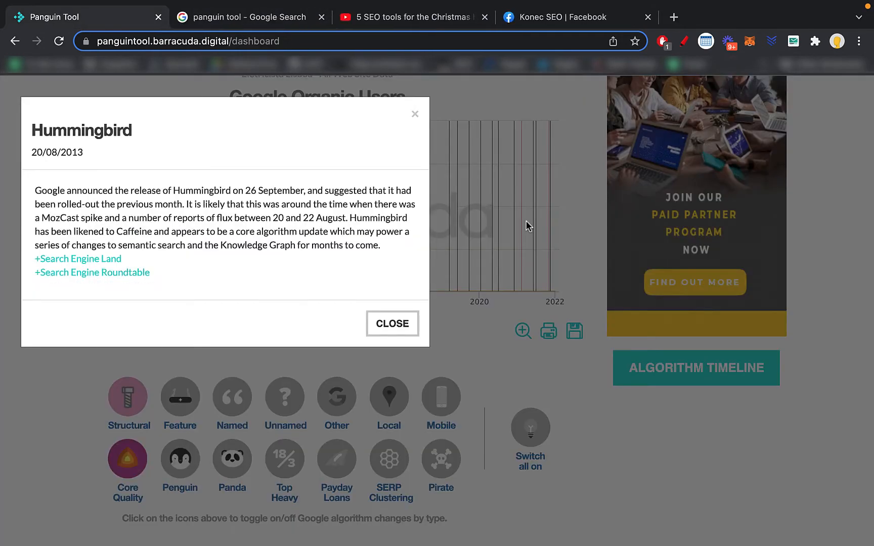
pyautogui.click(393, 323)
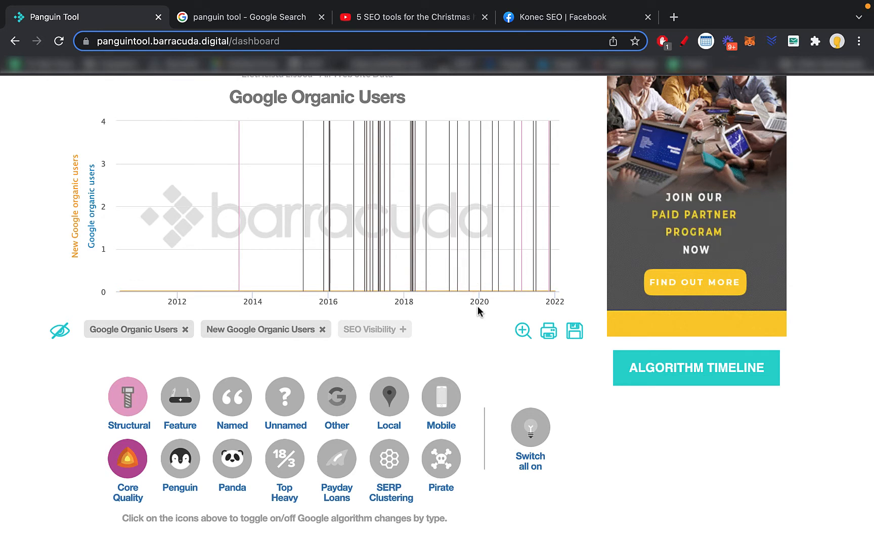
pyautogui.moveTo(383, 359)
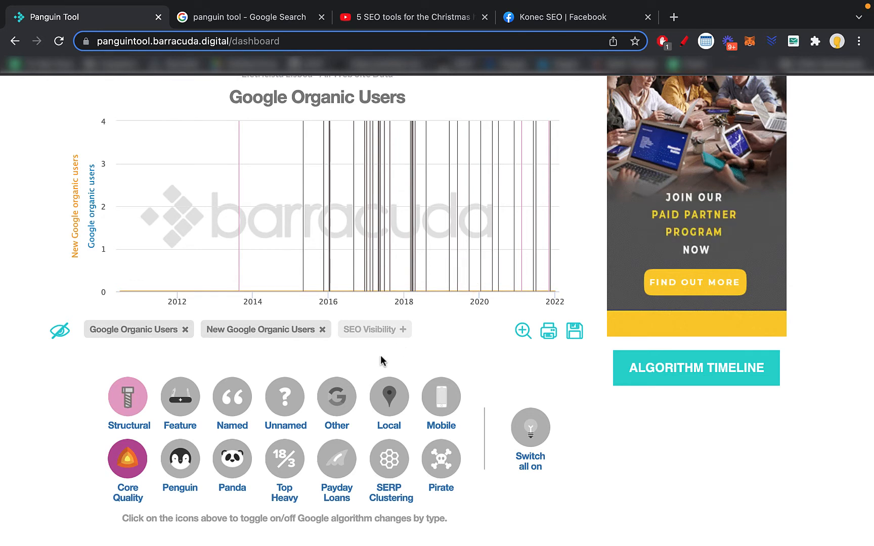
# Turn on every algorithm update type, then go to the full algorithm update timeline
pyautogui.click(530, 428)
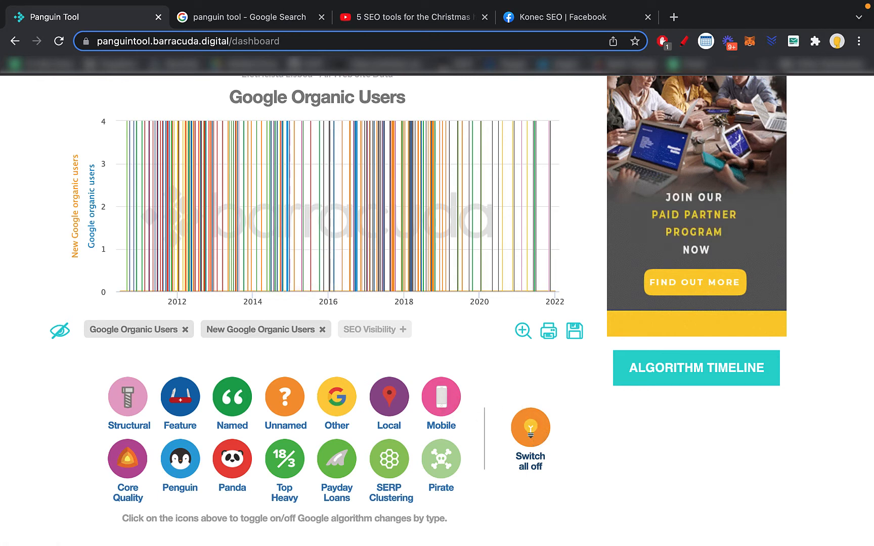
pyautogui.moveTo(439, 202)
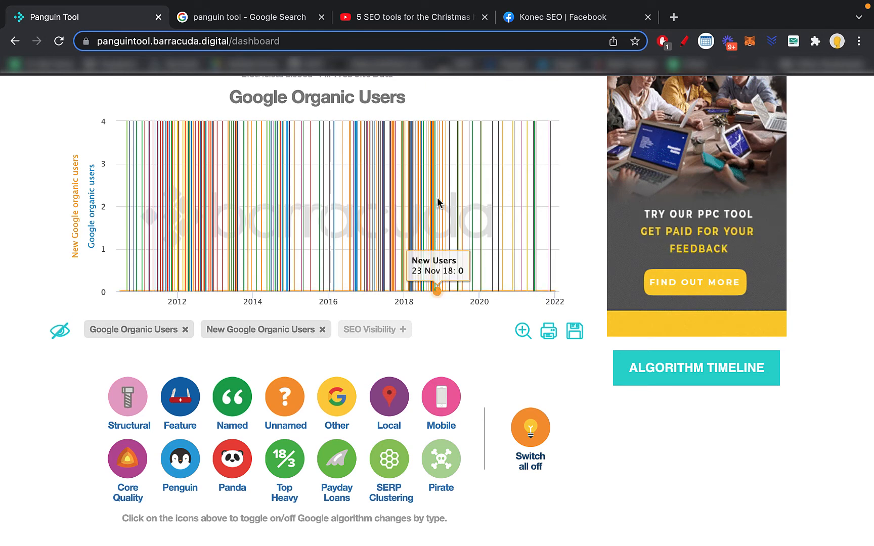
pyautogui.moveTo(489, 229)
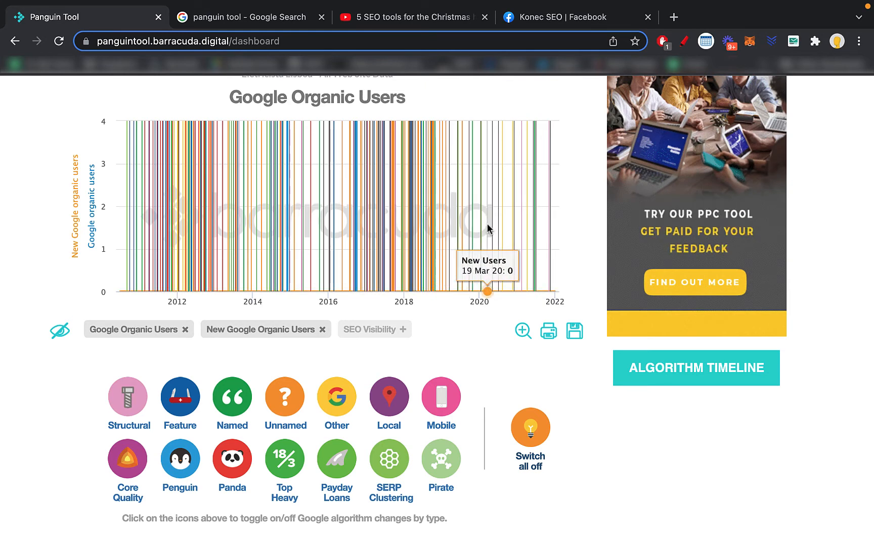
pyautogui.click(696, 368)
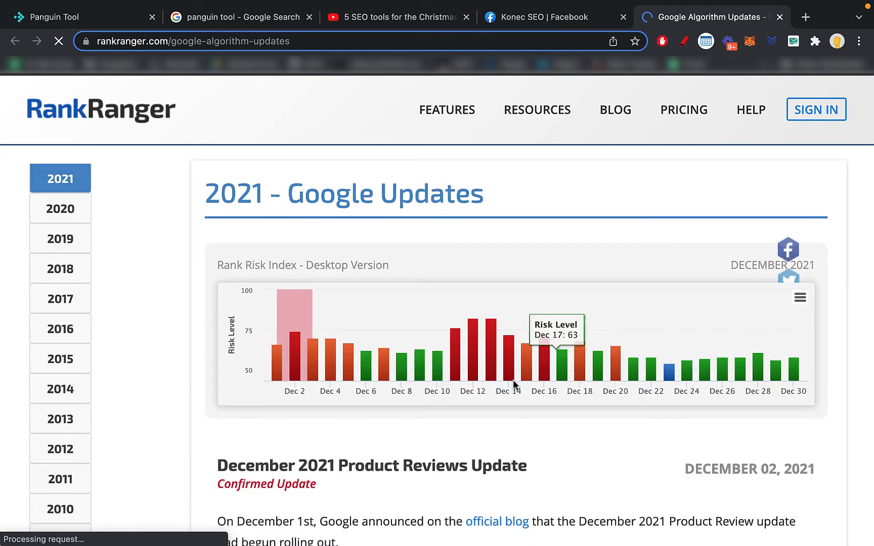
pyautogui.moveTo(524, 203)
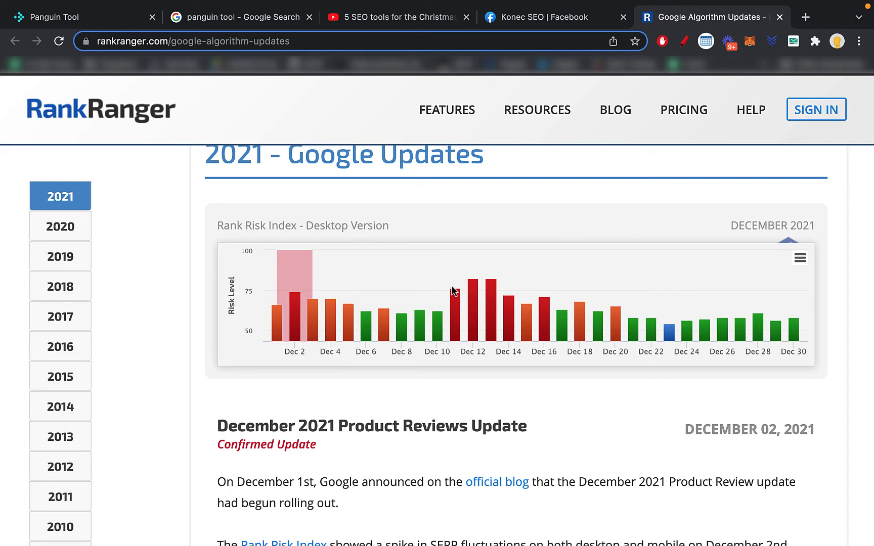
# Scroll through Rank Ranger's 2021 Google algorithm update entries from December back to June
pyautogui.scroll(-3)
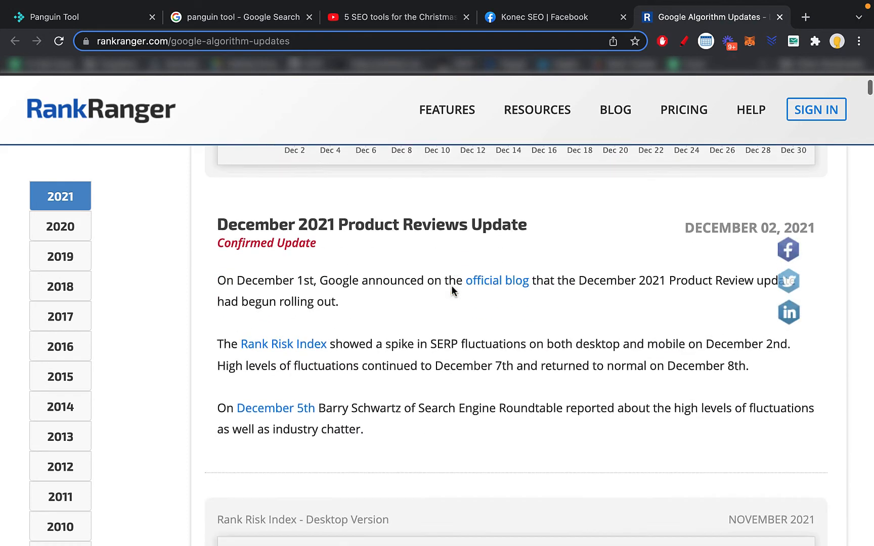
pyautogui.scroll(-3)
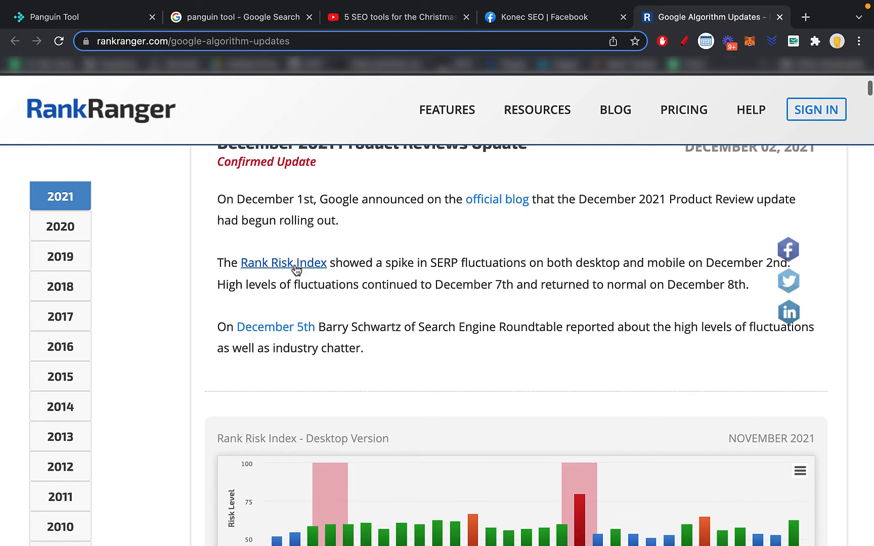
pyautogui.moveTo(295, 268)
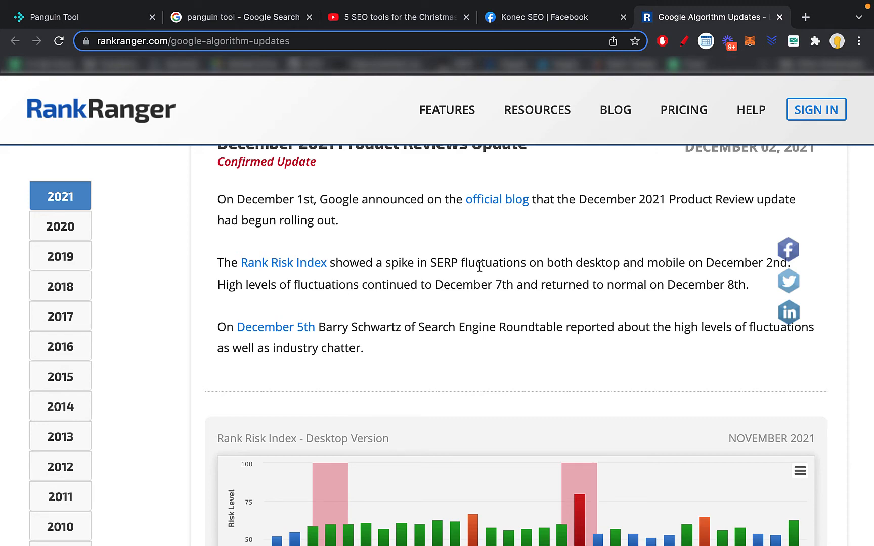
pyautogui.scroll(-3)
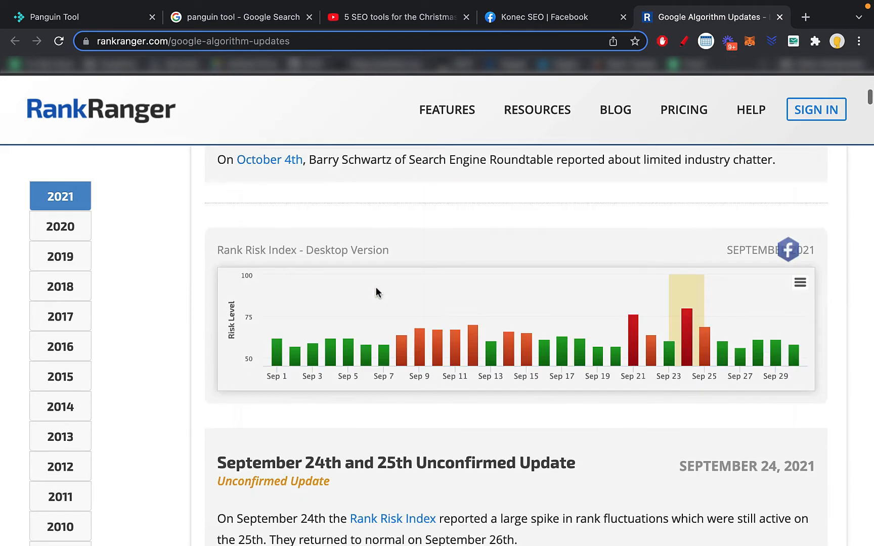
pyautogui.scroll(-3)
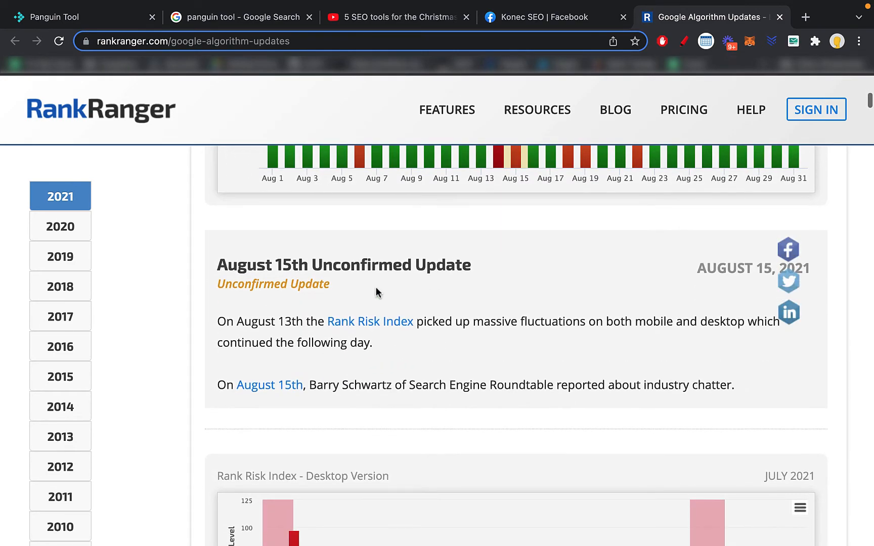
pyautogui.scroll(-3)
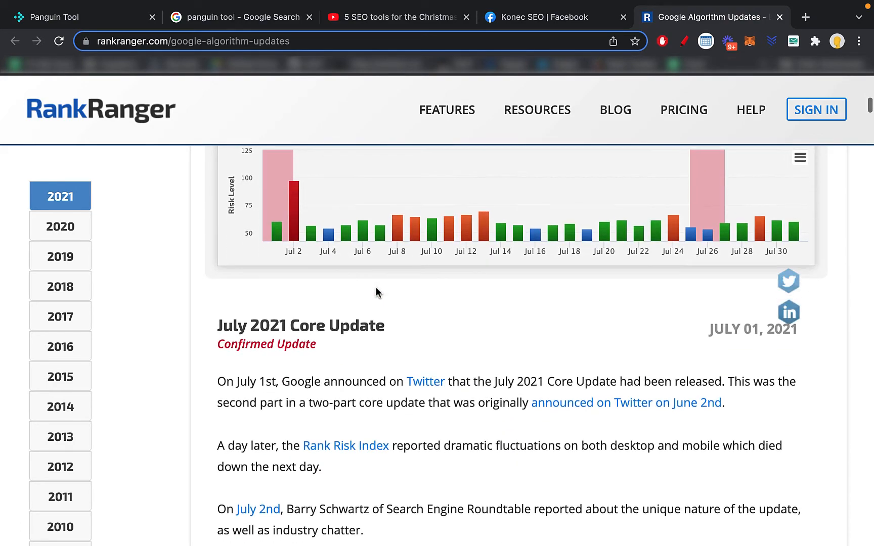
pyautogui.scroll(-3)
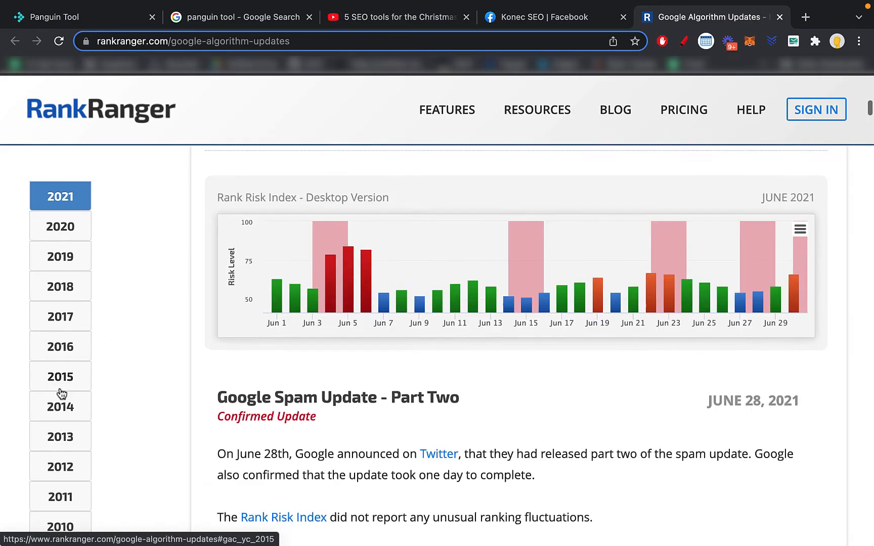
pyautogui.scroll(-3)
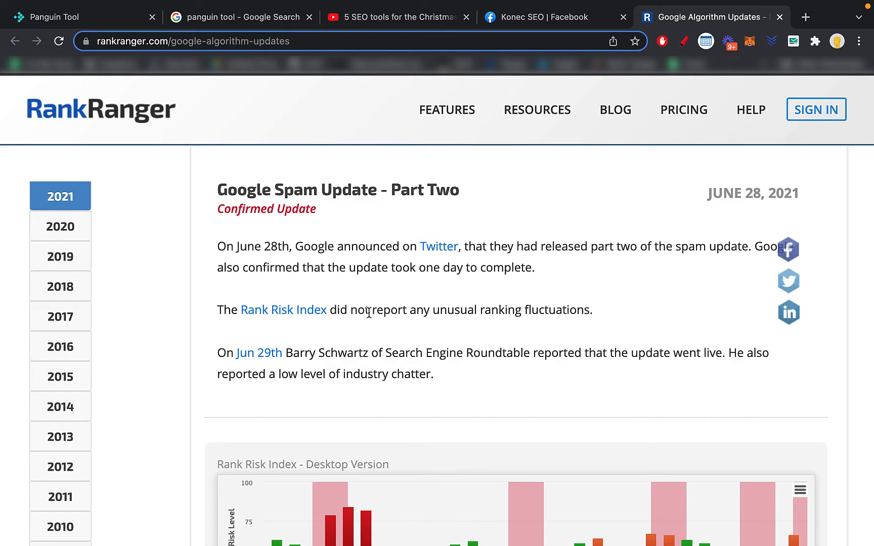
pyautogui.scroll(-3)
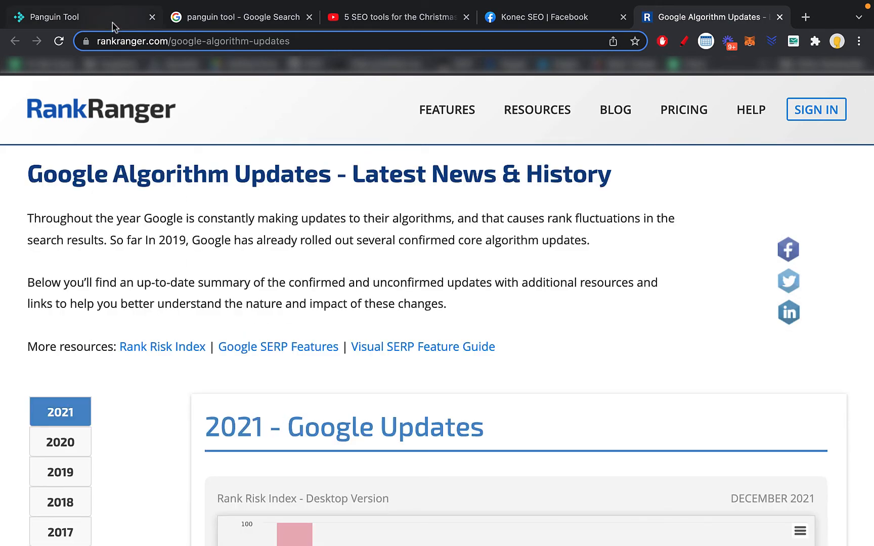
# Revisit the Panguin dashboard briefly, then return to the Rank Ranger algorithm updates page
pyautogui.click(60, 16)
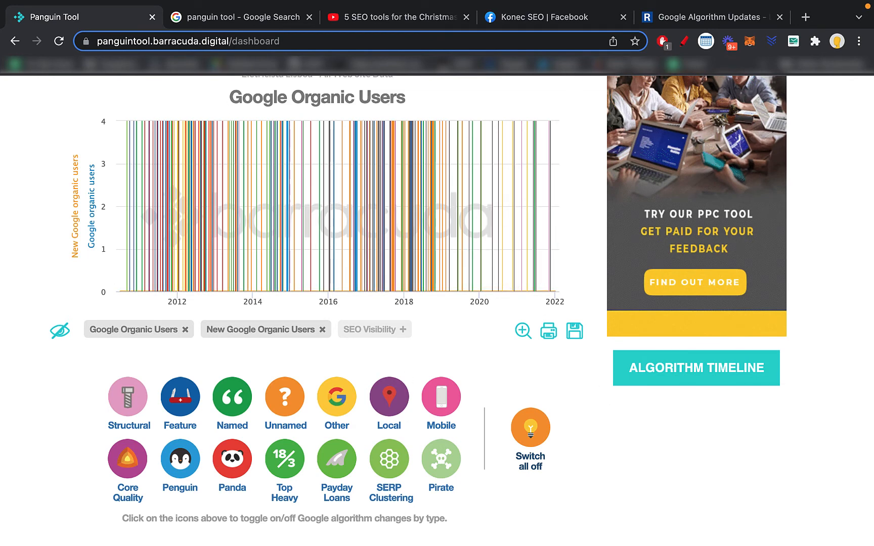
pyautogui.click(711, 16)
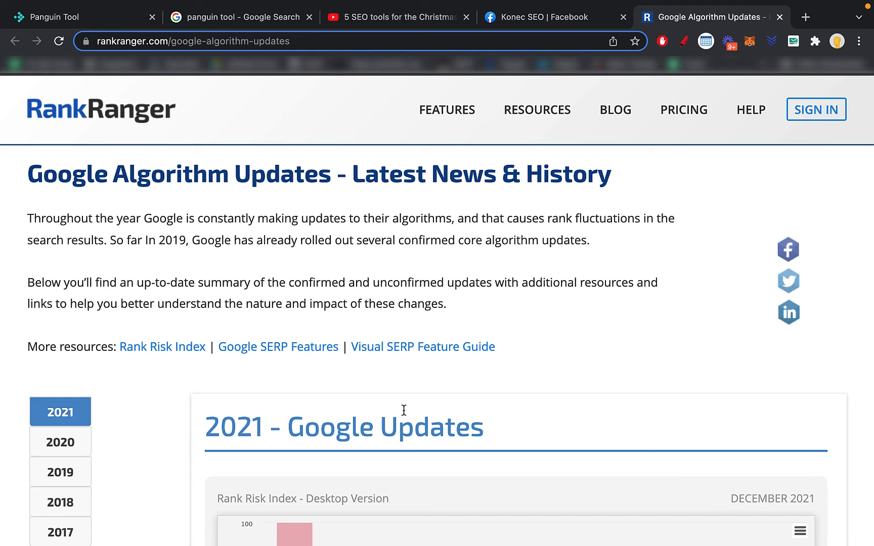
pyautogui.moveTo(392, 115)
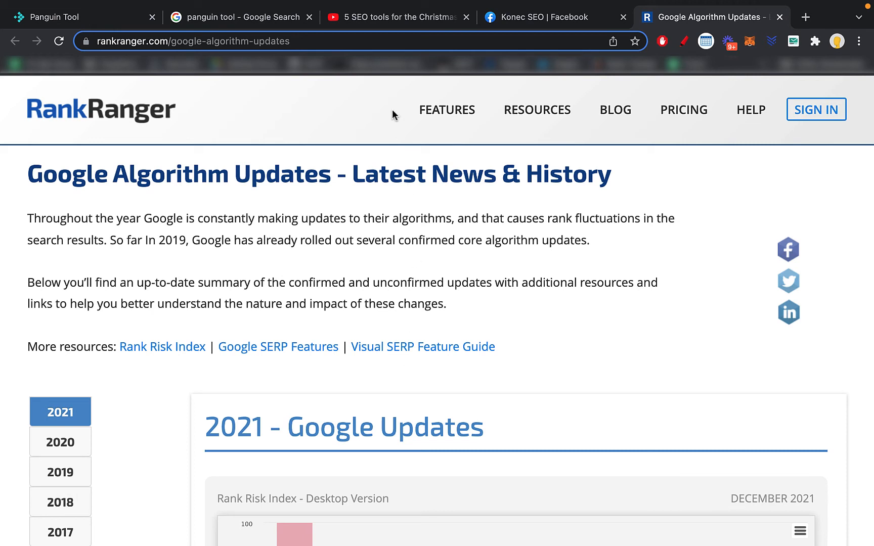
# Review the SEO tools video's 13 comments and bring up Google's random number generator set 1 to 10
pyautogui.click(390, 16)
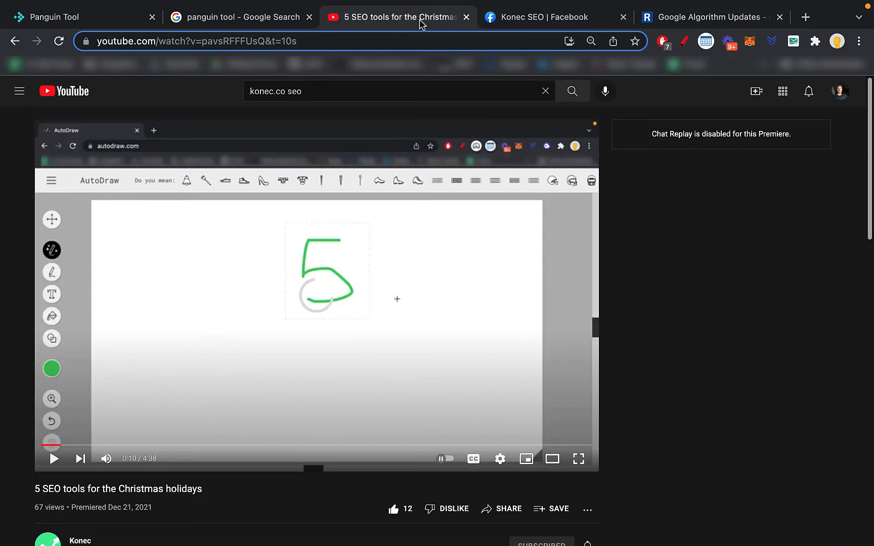
pyautogui.scroll(-3)
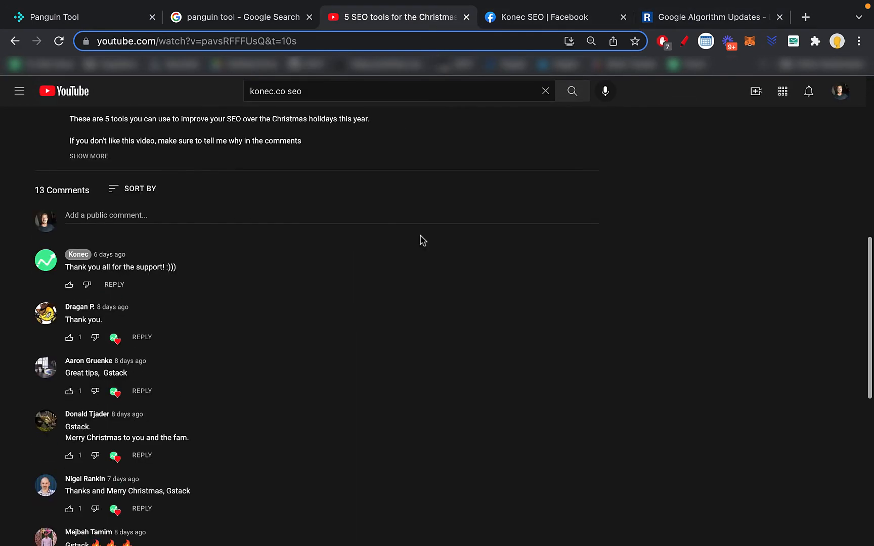
pyautogui.click(715, 16)
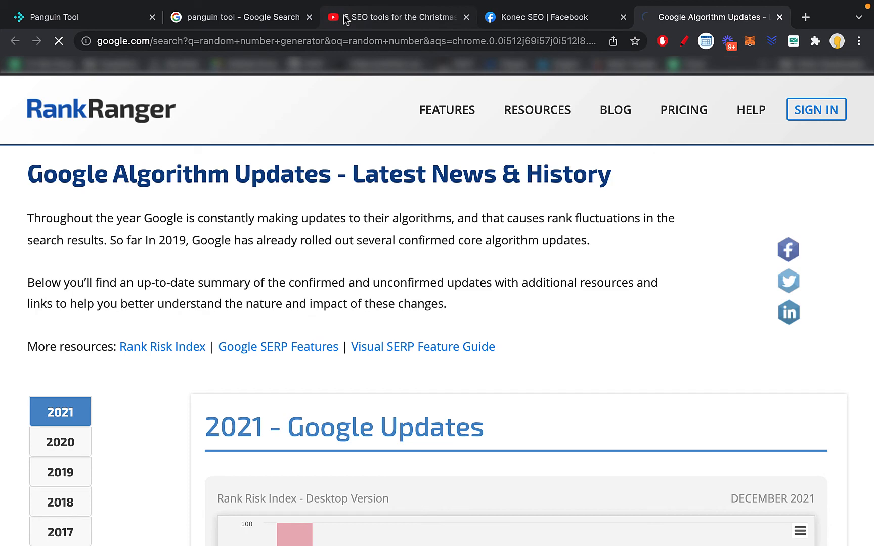
pyautogui.click(402, 16)
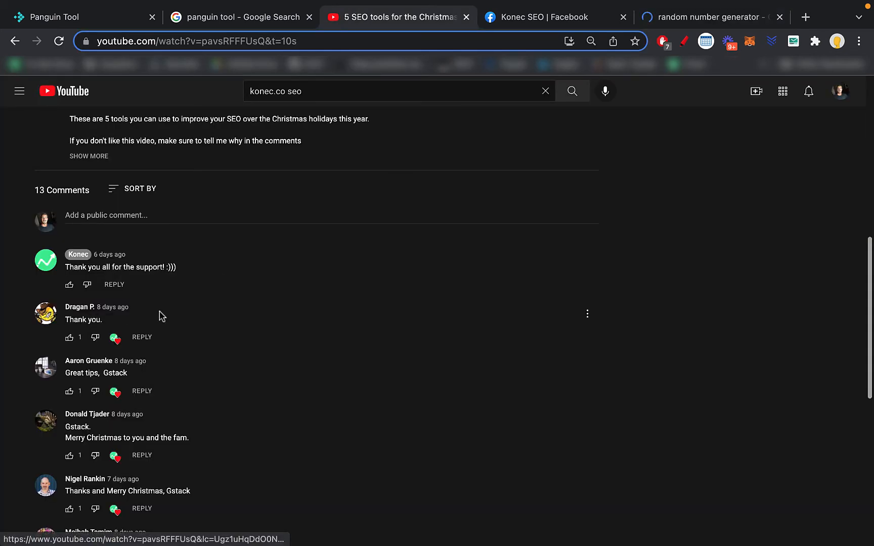
pyautogui.scroll(-3)
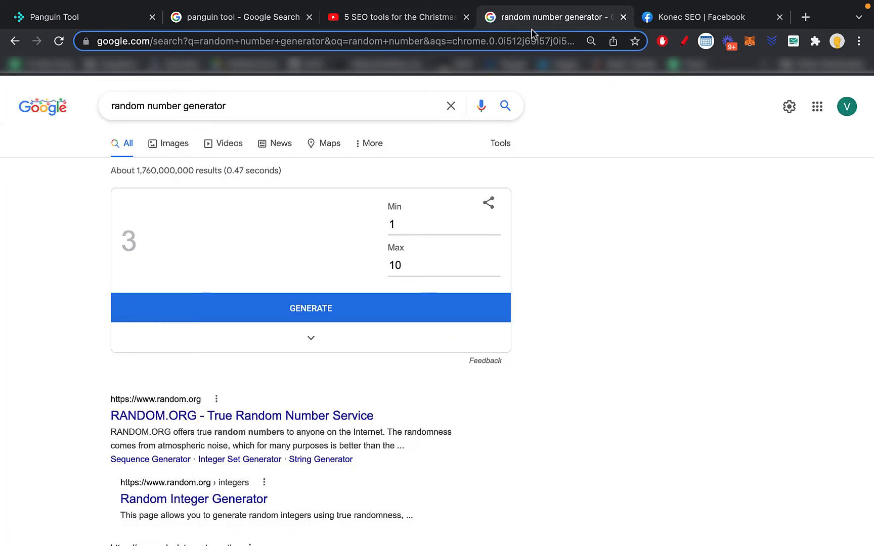
pyautogui.write('12')
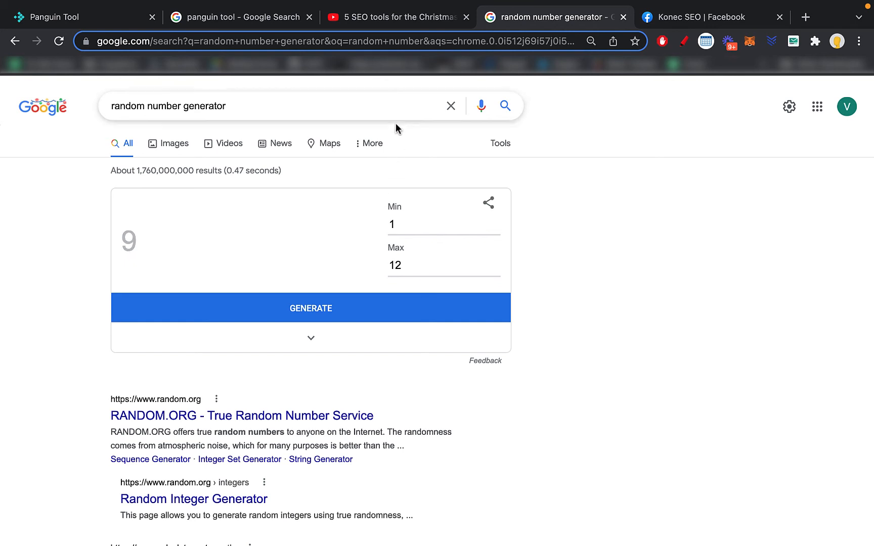
pyautogui.click(399, 16)
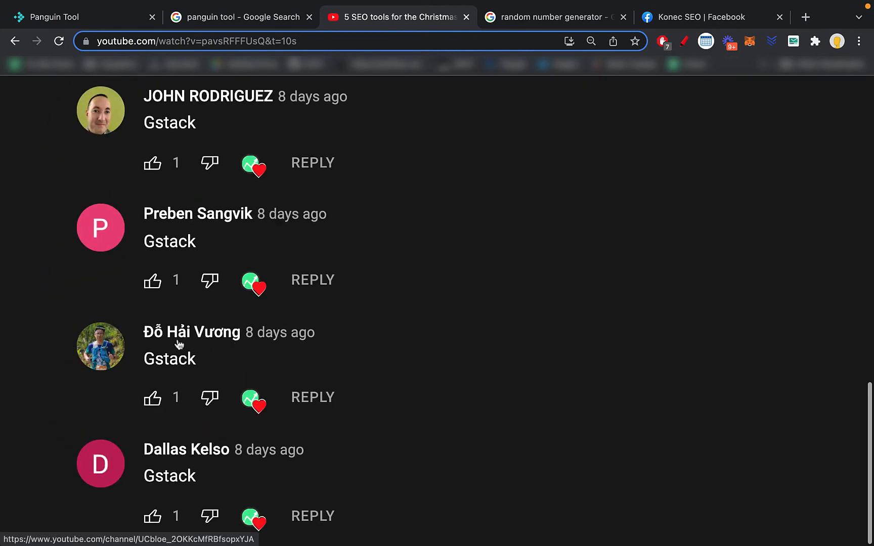
pyautogui.moveTo(217, 350)
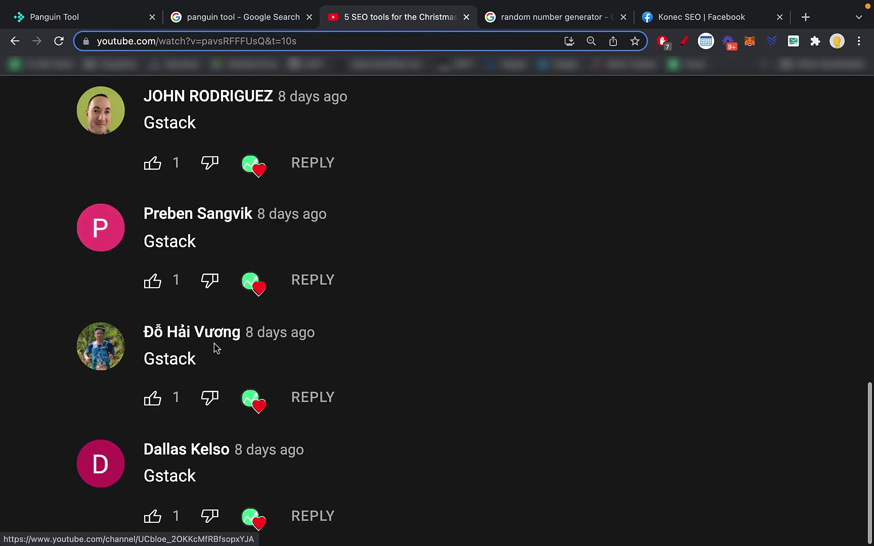
pyautogui.moveTo(112, 360)
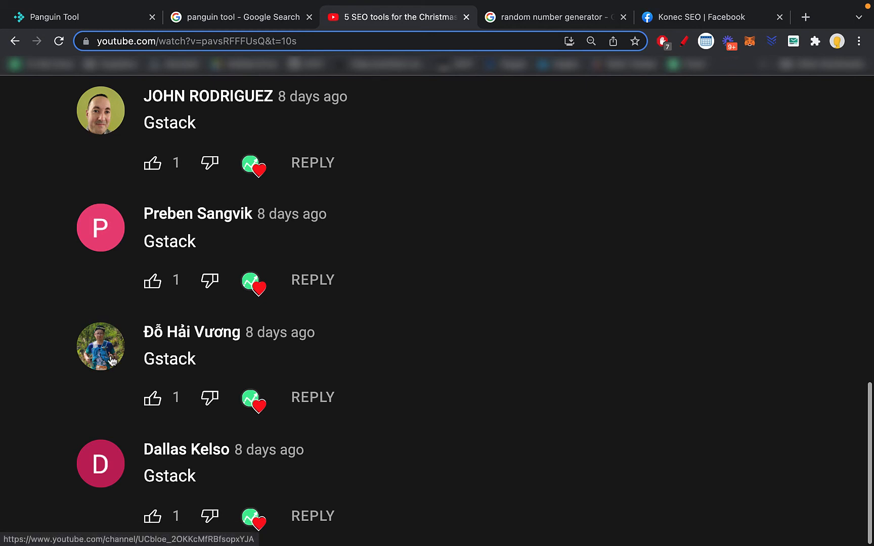
pyautogui.scroll(-3)
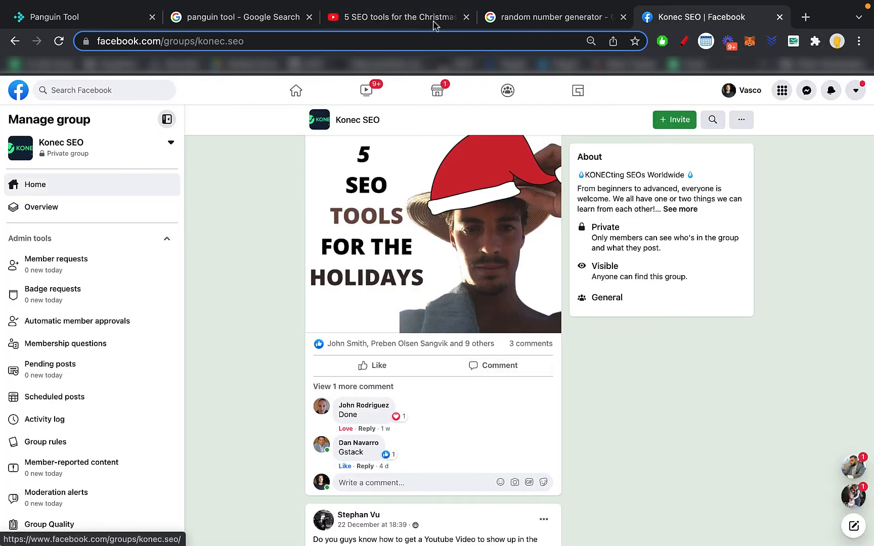
pyautogui.click(400, 16)
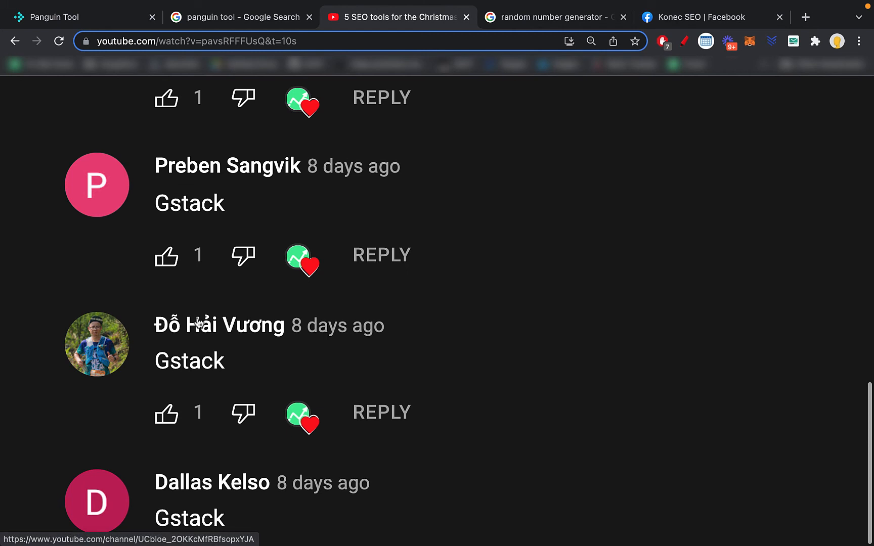
pyautogui.click(552, 16)
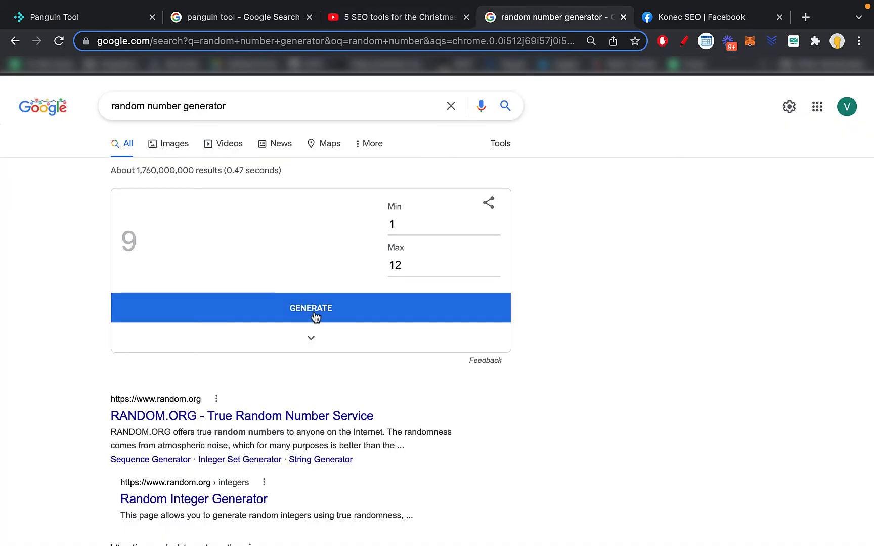
# Draw 4 from the 1–12 generator and locate the matching comment in the video's list
pyautogui.click(311, 308)
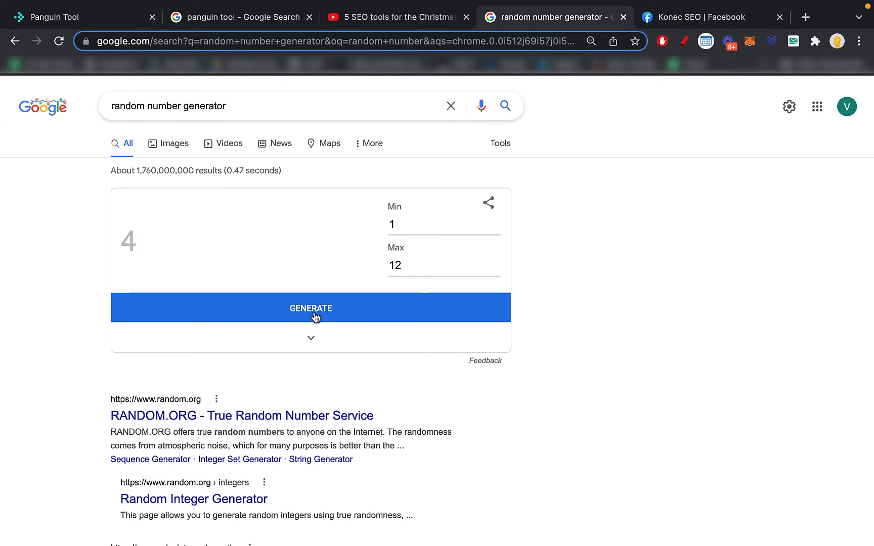
pyautogui.click(400, 16)
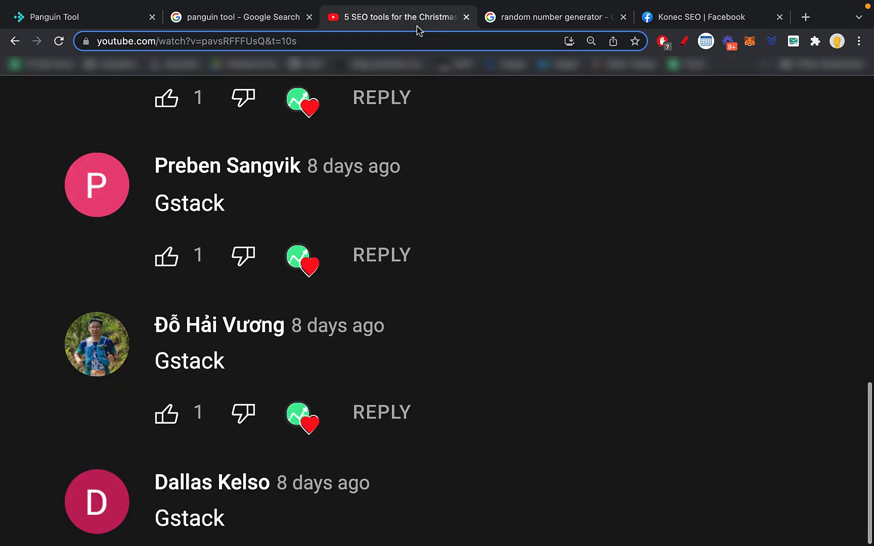
pyautogui.scroll(3)
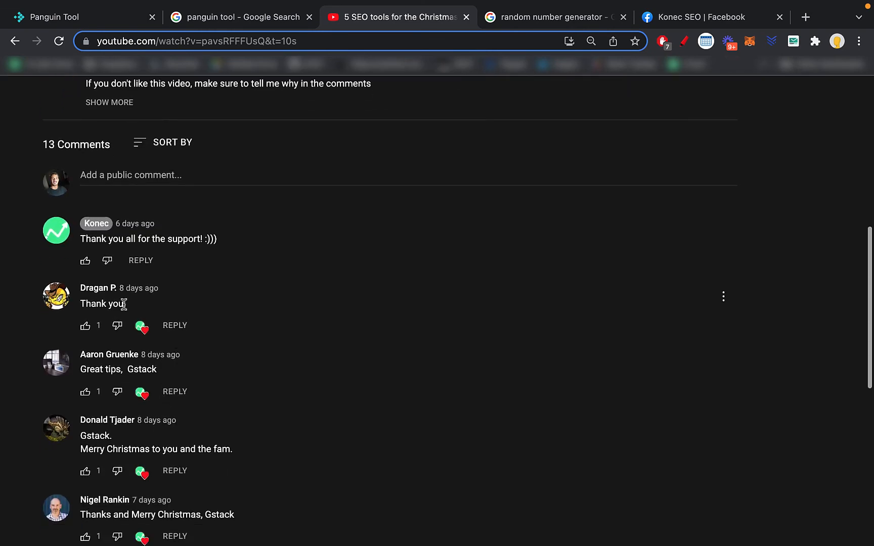
pyautogui.scroll(-3)
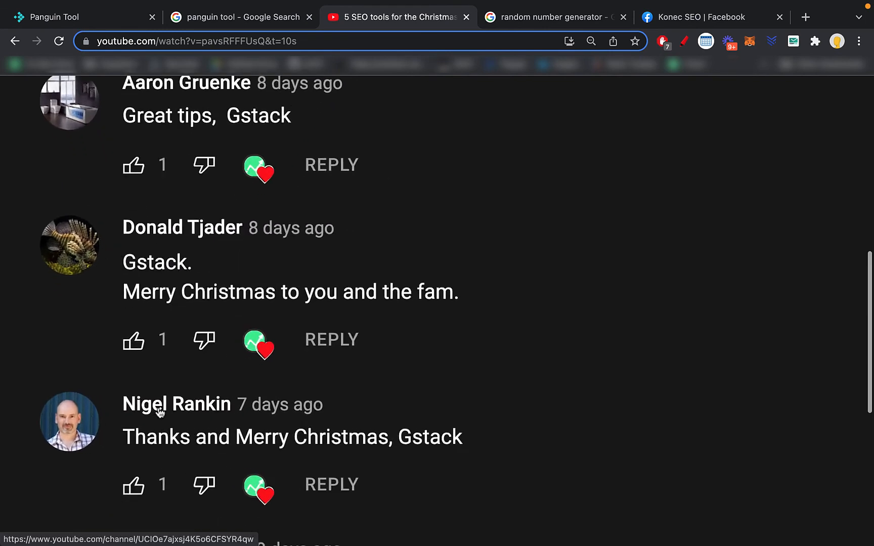
pyautogui.scroll(-3)
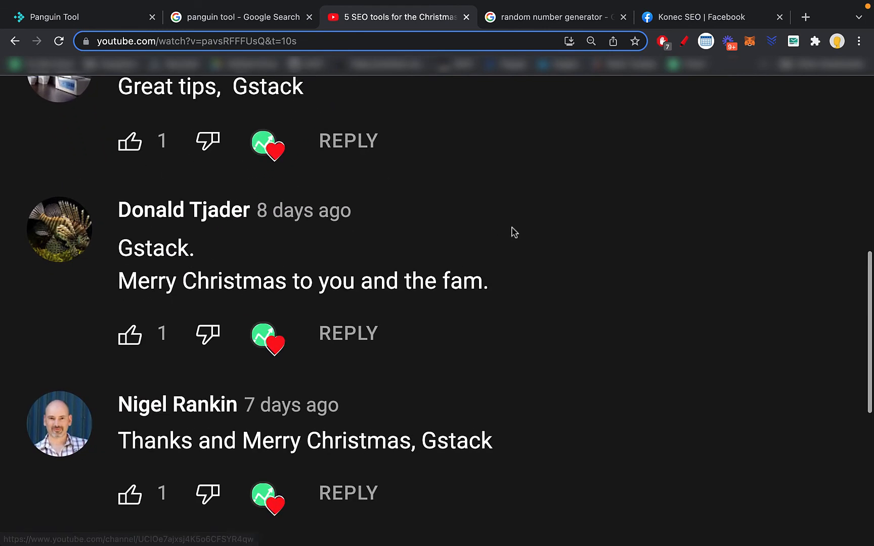
# Draw 5 as the next winner and find that comment in the video's list
pyautogui.click(562, 17)
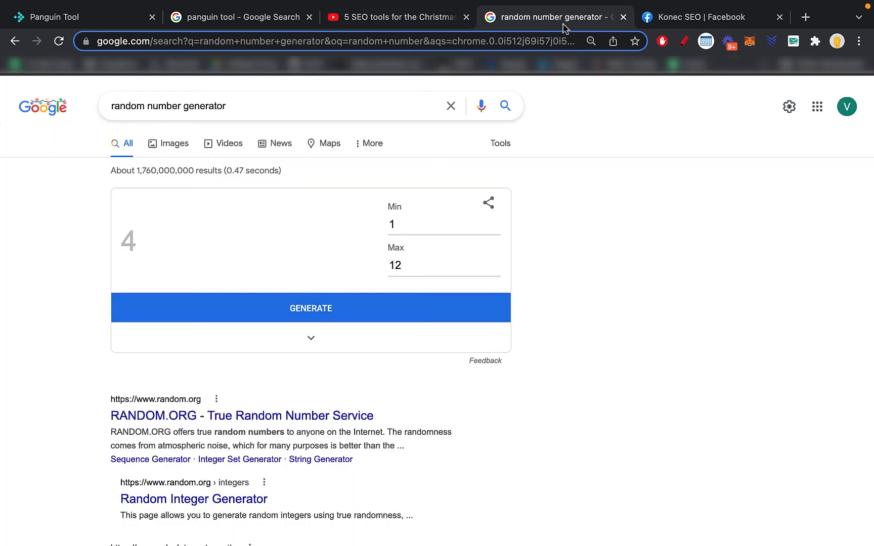
pyautogui.click(310, 308)
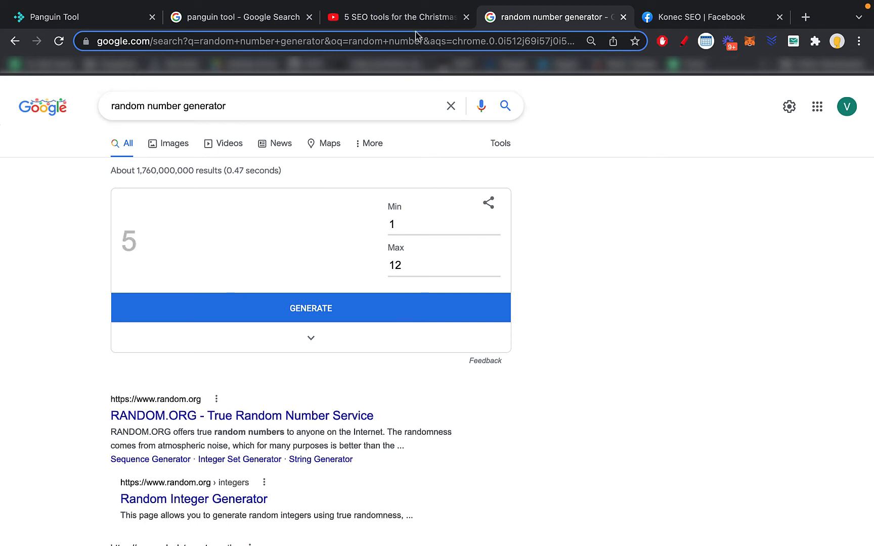
pyautogui.click(400, 17)
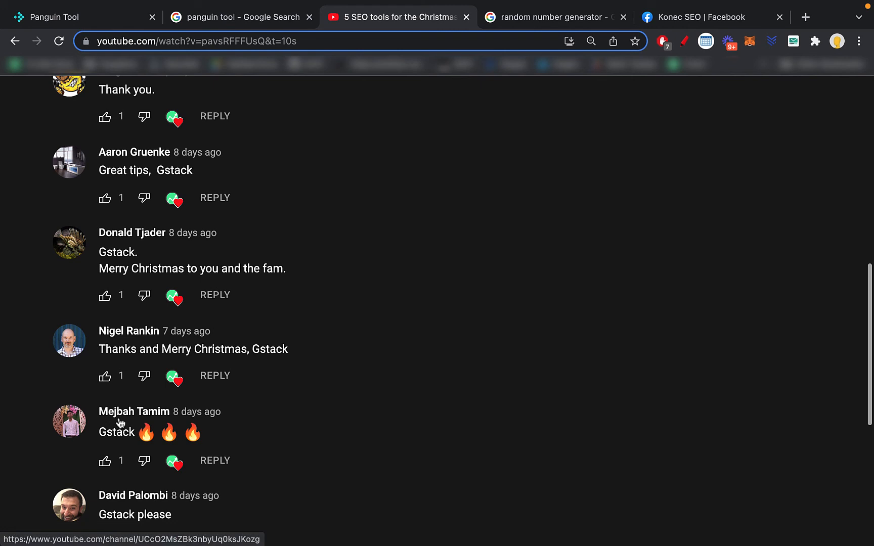
pyautogui.moveTo(122, 423)
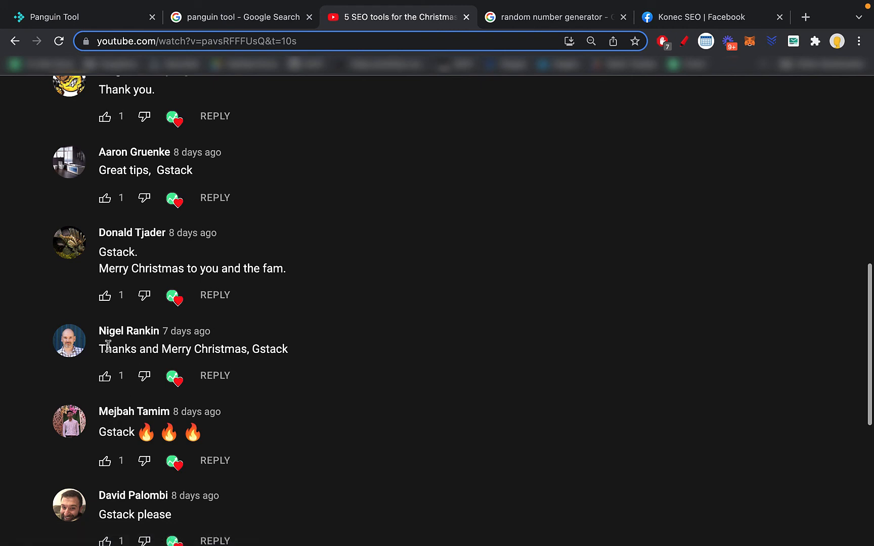
pyautogui.scroll(-3)
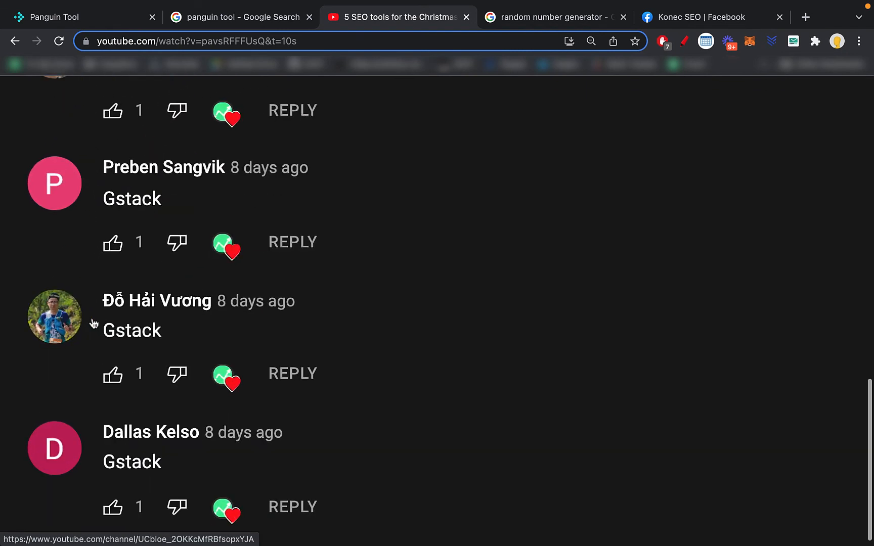
pyautogui.moveTo(99, 316)
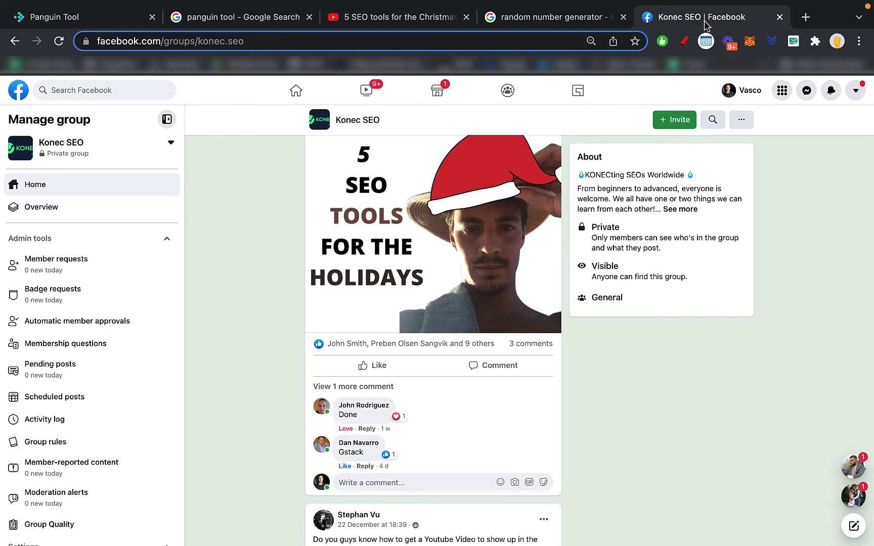
# Check the Konec SEO group's holidays post comments against the YouTube comment list
pyautogui.scroll(-3)
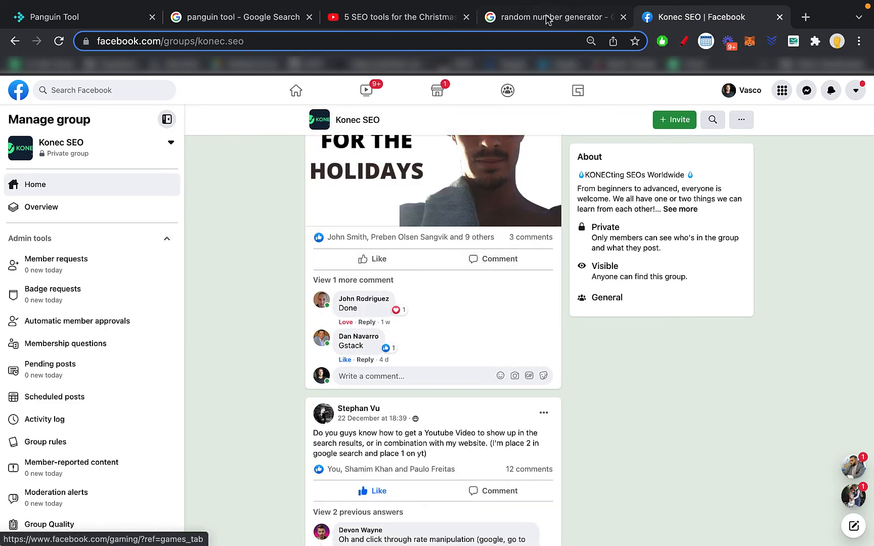
pyautogui.click(557, 16)
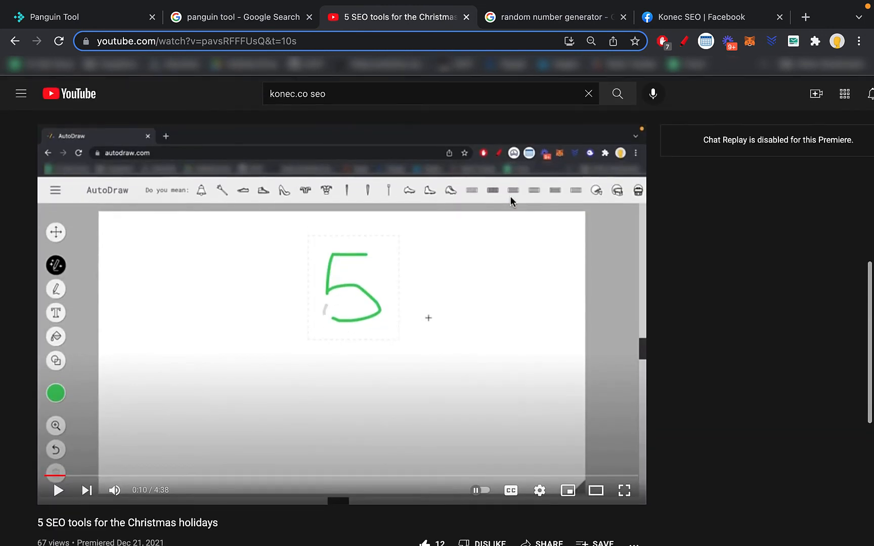
pyautogui.click(704, 16)
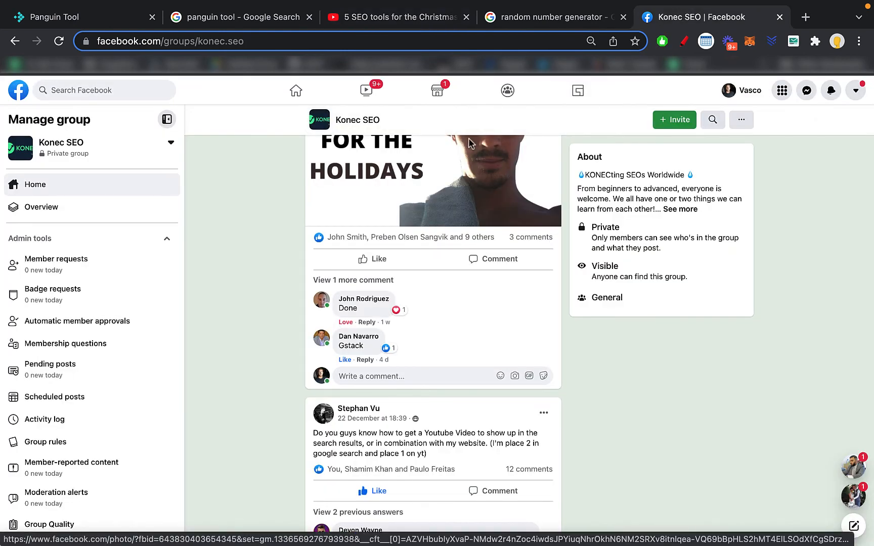
pyautogui.click(402, 17)
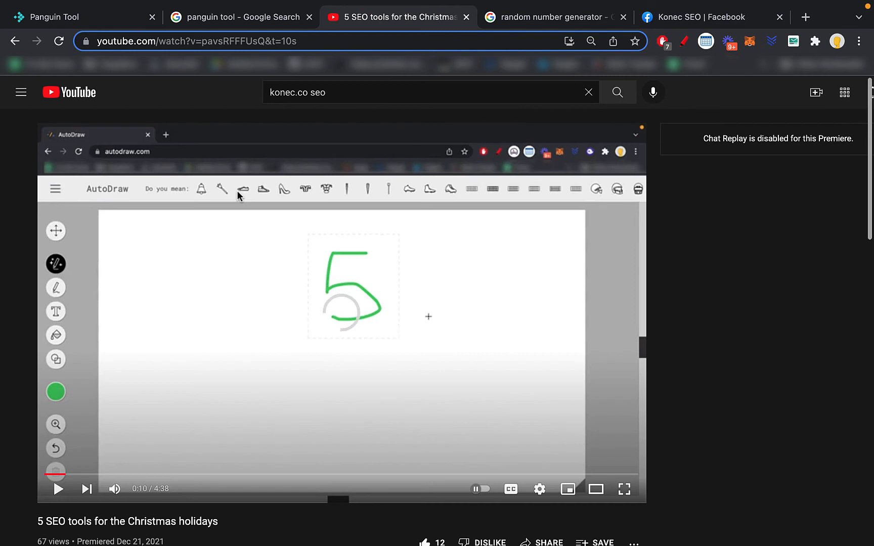
pyautogui.scroll(-3)
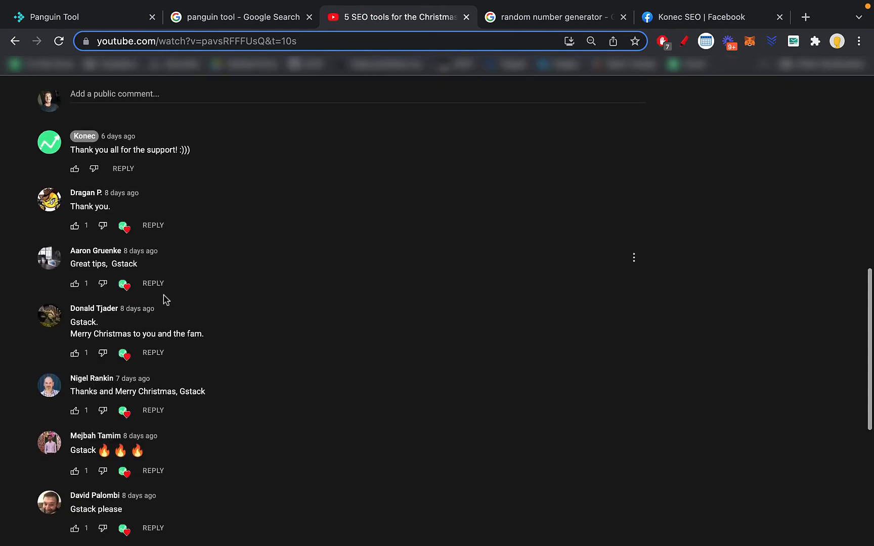
pyautogui.scroll(-3)
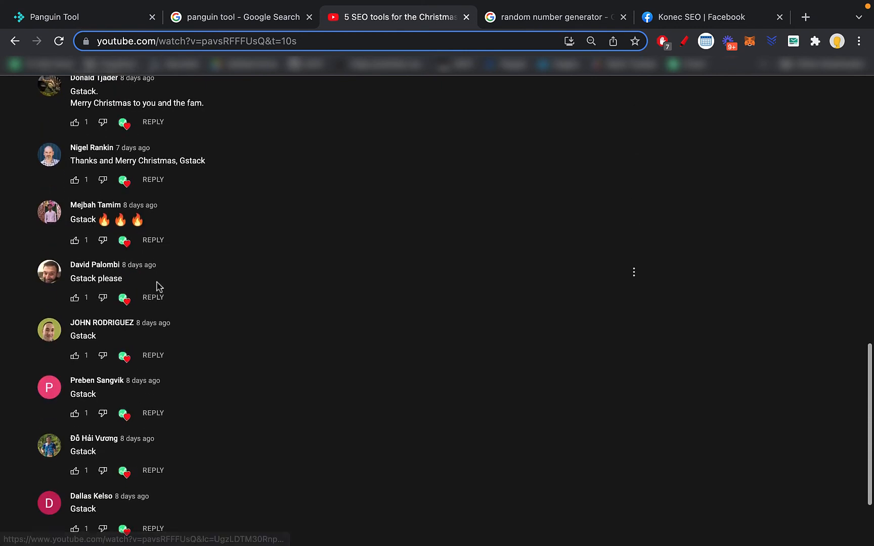
pyautogui.click(700, 16)
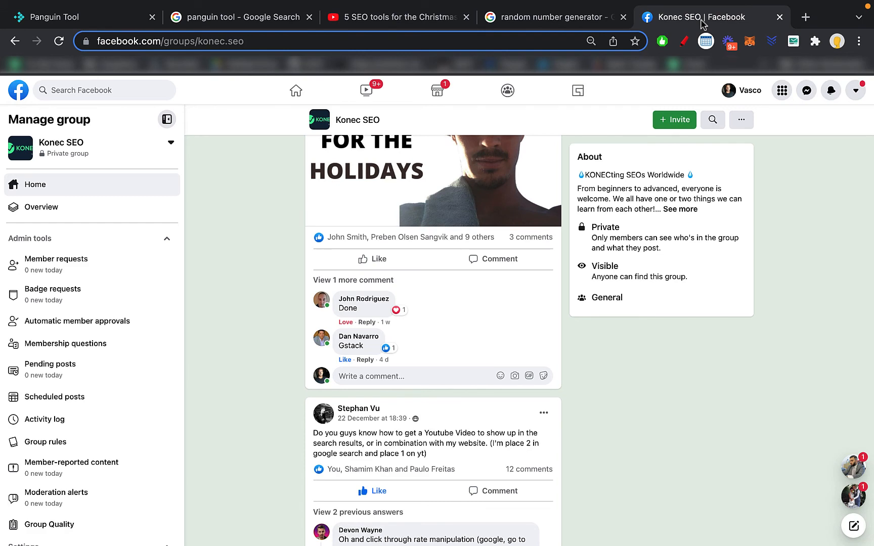